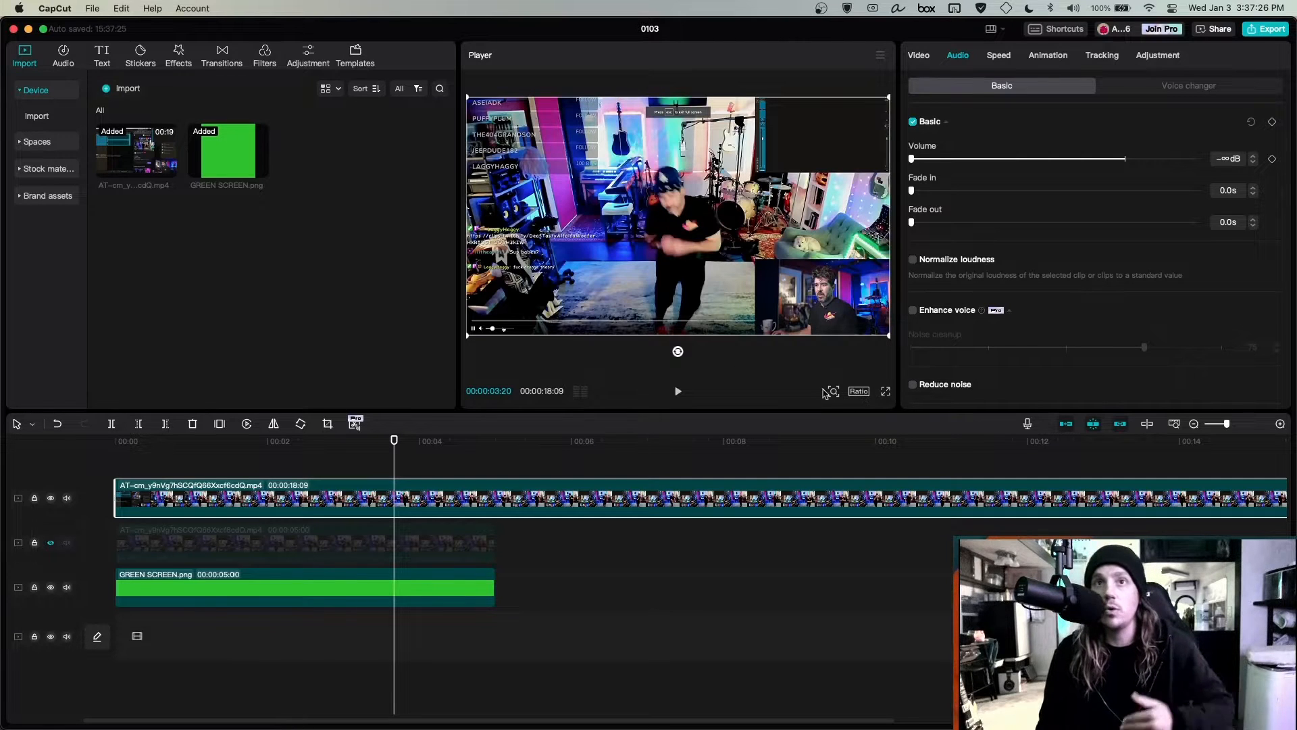
# Set the canvas ratio to 1:1 so the project is square
pyautogui.click(860, 392)
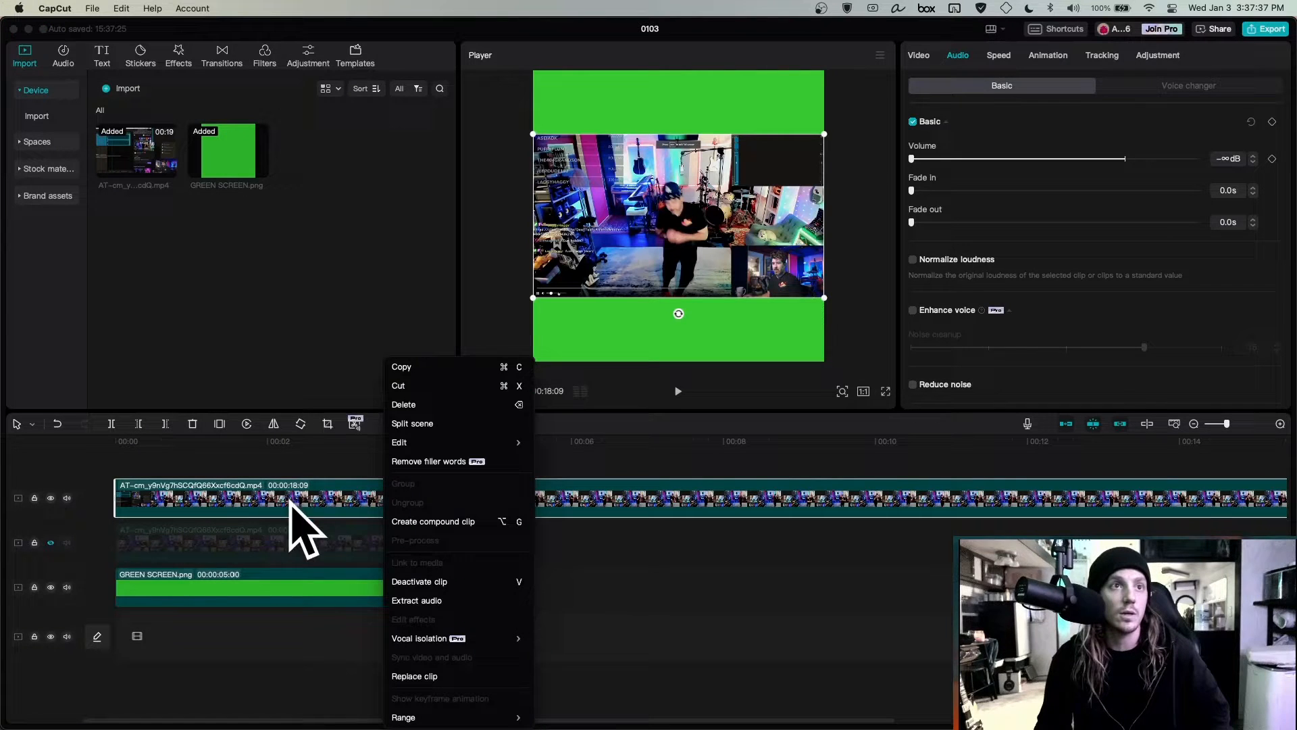
pyautogui.moveTo(399, 442)
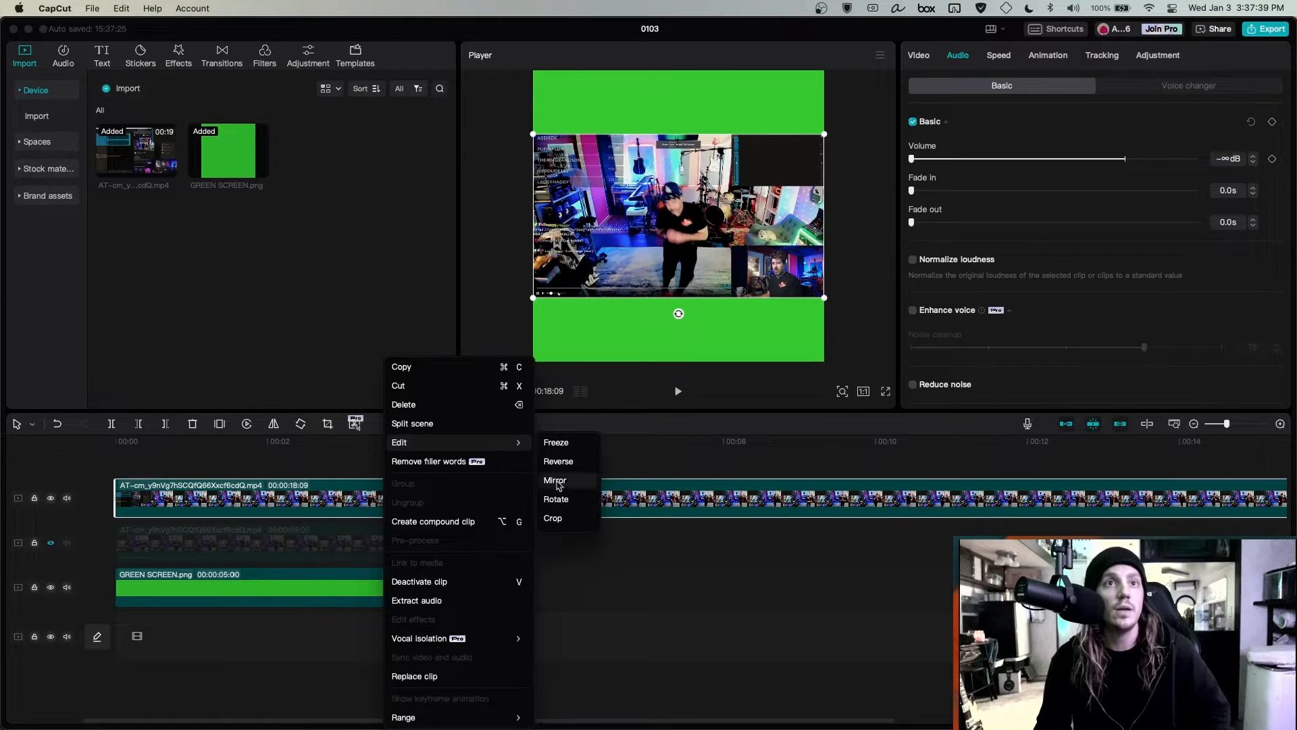
# Crop the dance clip at a 1:1 ratio centred on the dancing man and confirm
pyautogui.click(552, 519)
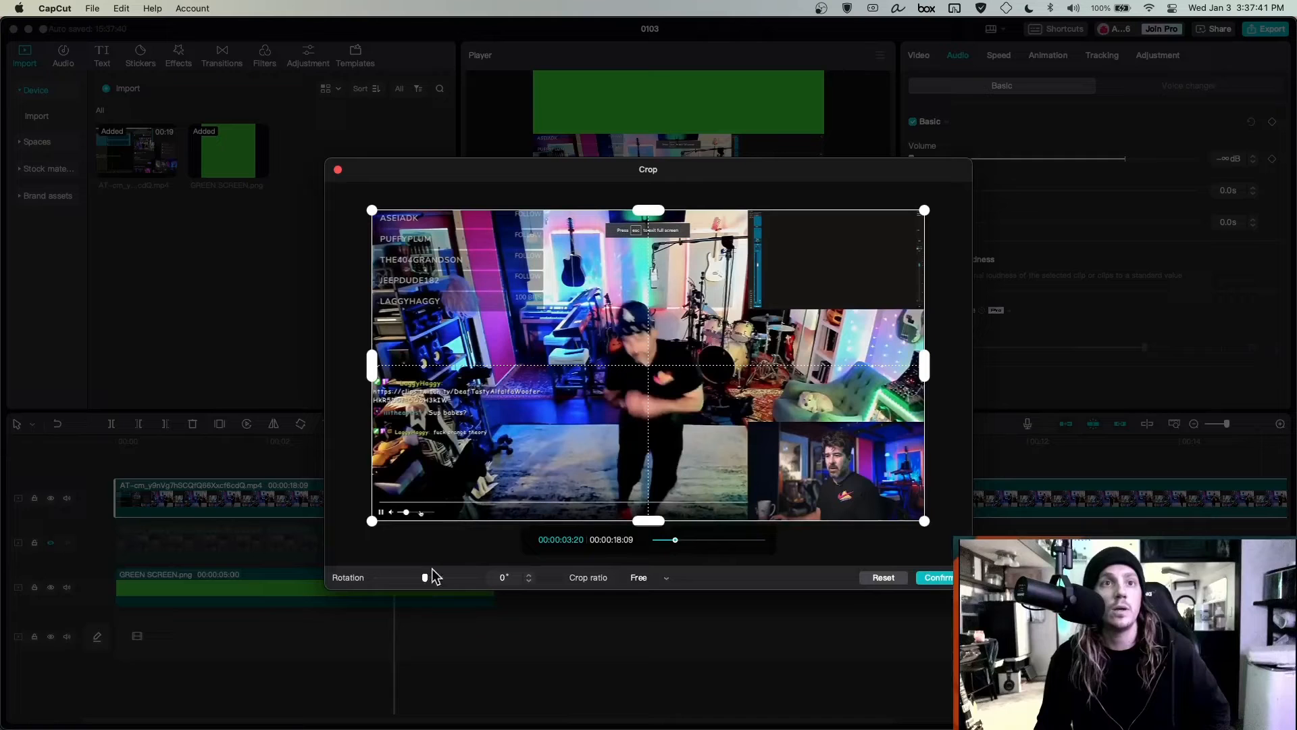
pyautogui.click(649, 577)
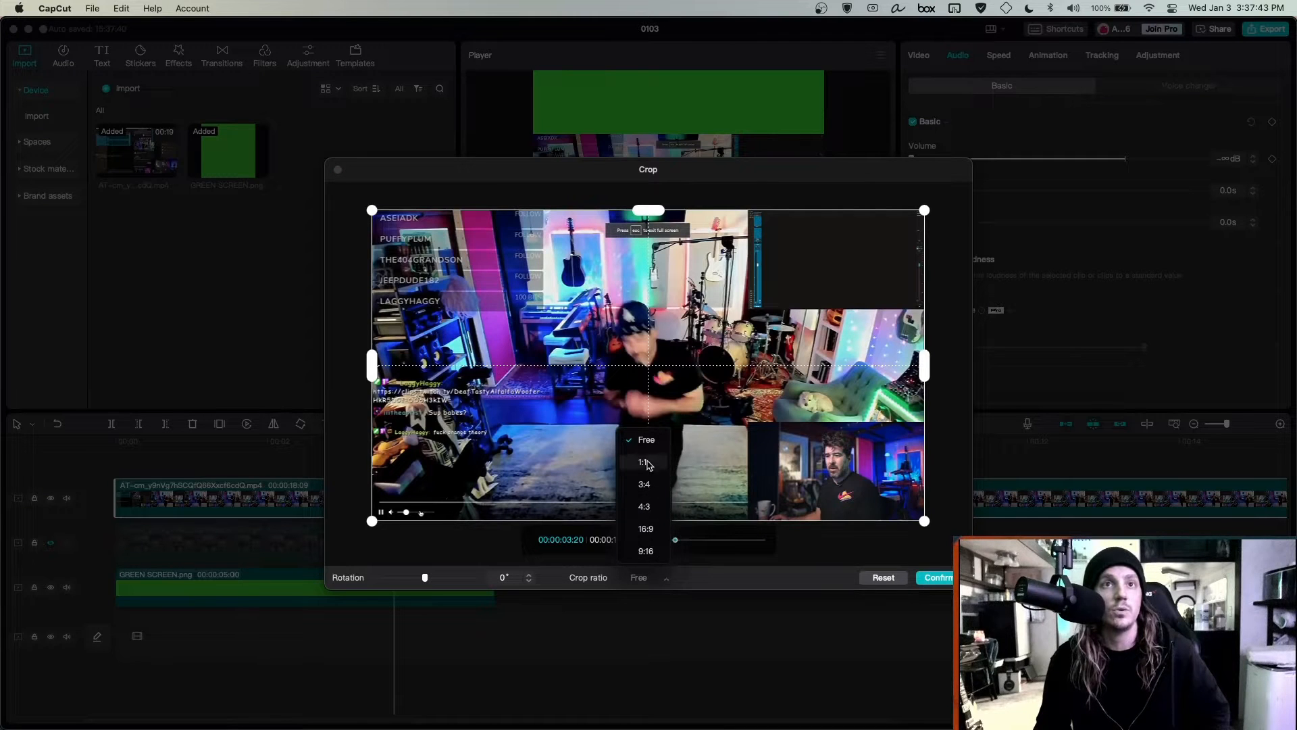
pyautogui.click(643, 462)
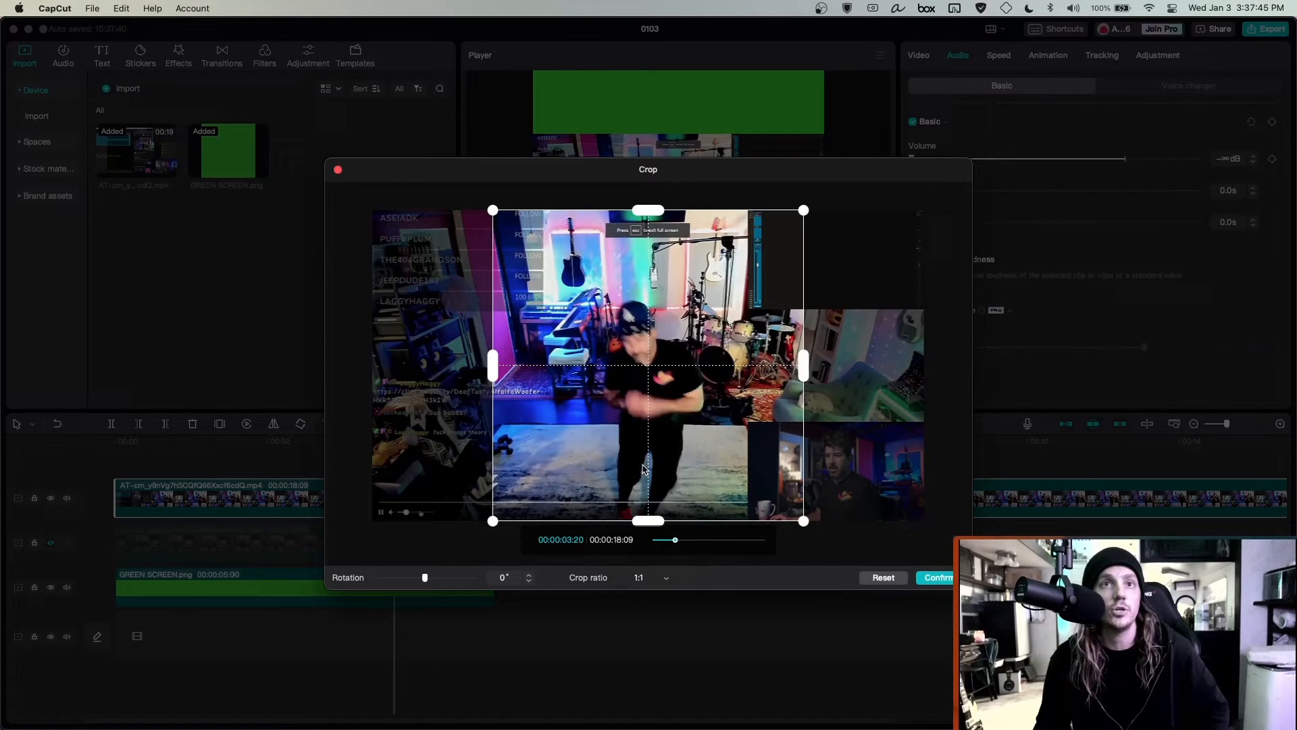
pyautogui.moveTo(666, 539); pyautogui.dragTo(707, 540)
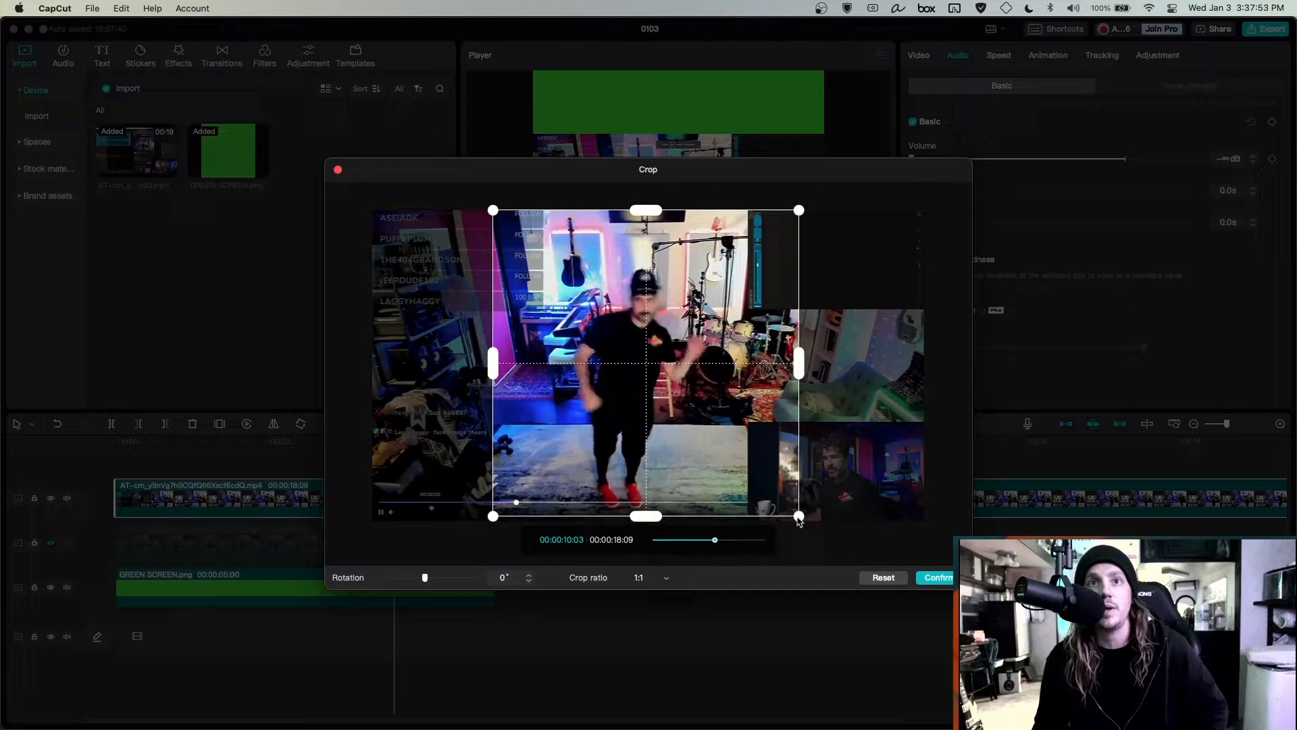
pyautogui.click(938, 578)
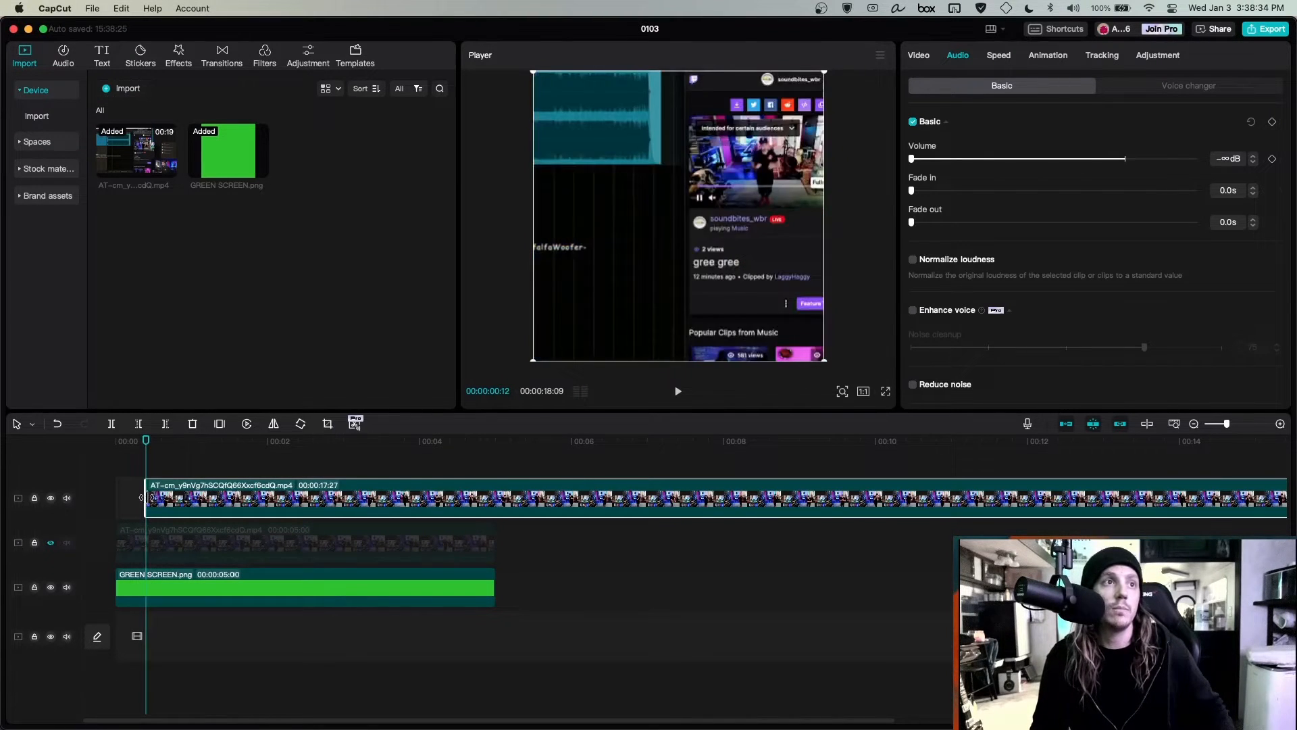
# Trim the dance clip to about 00:00:04:15, starting where the dancing begins
pyautogui.click(482, 441)
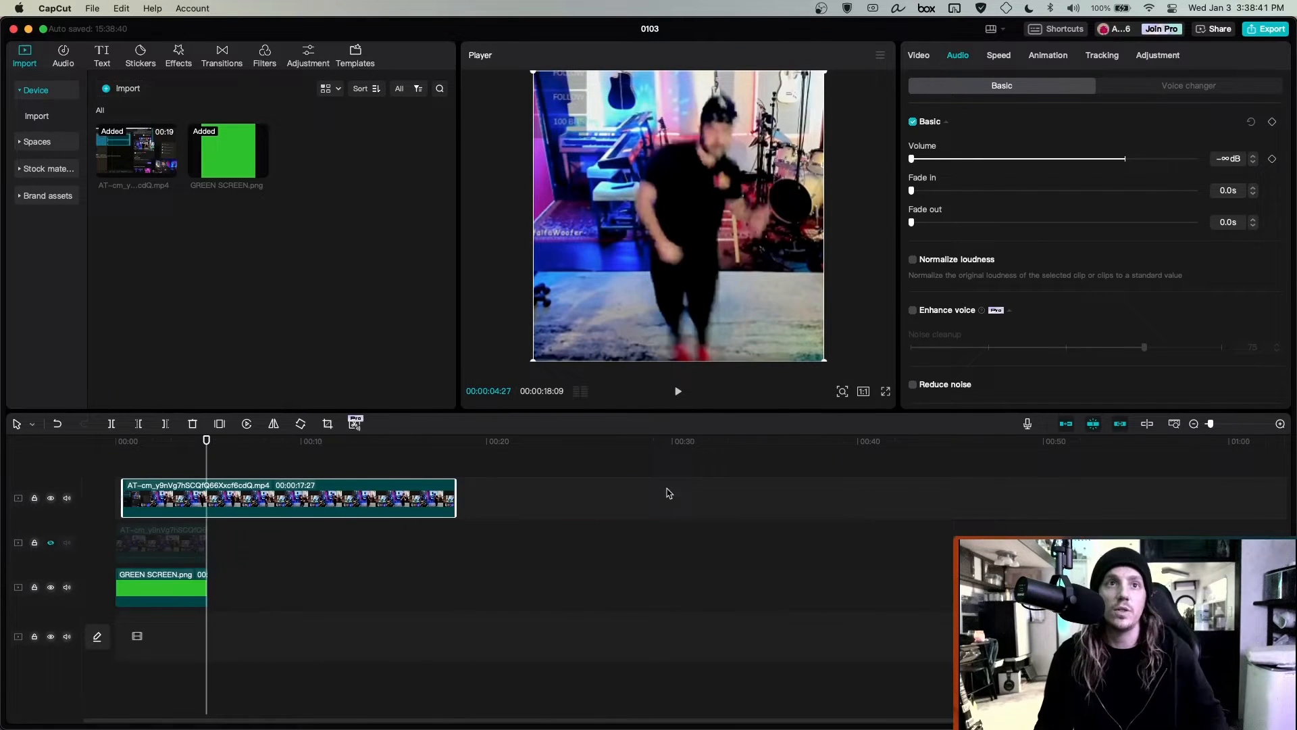
pyautogui.moveTo(500, 510)
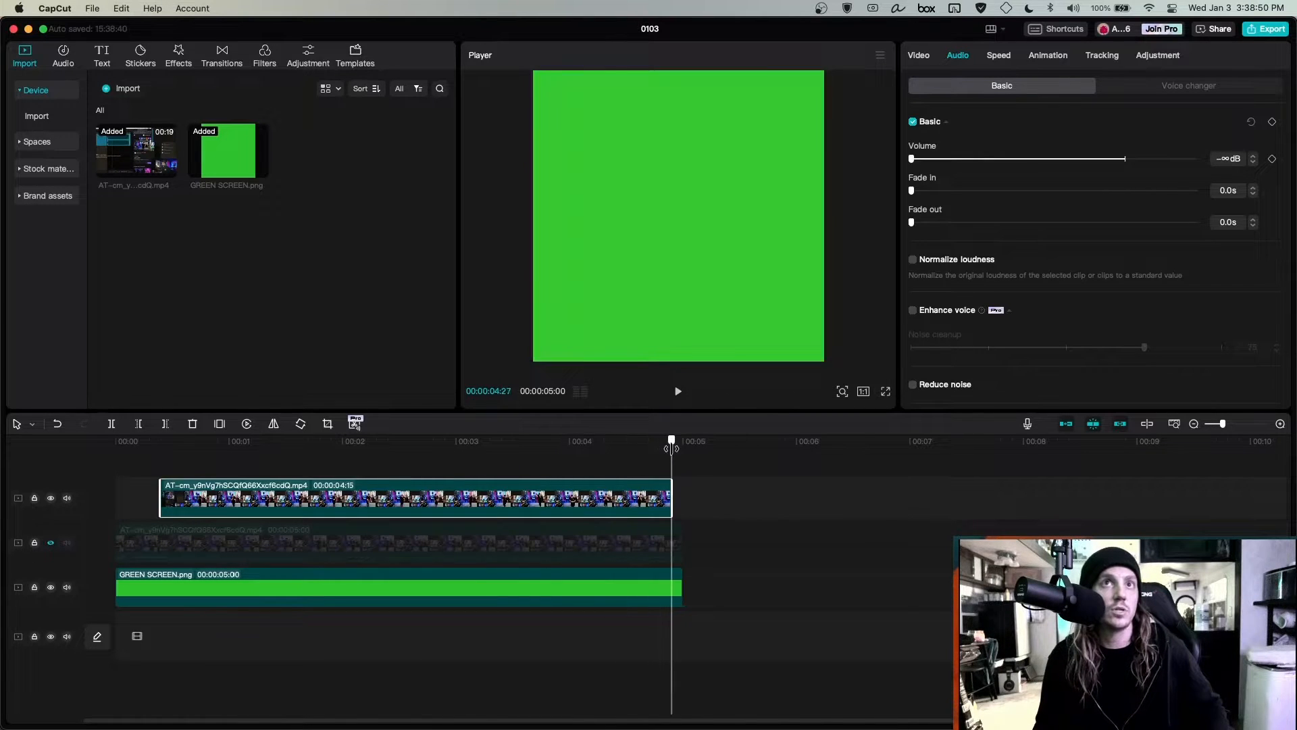
pyautogui.click(262, 441)
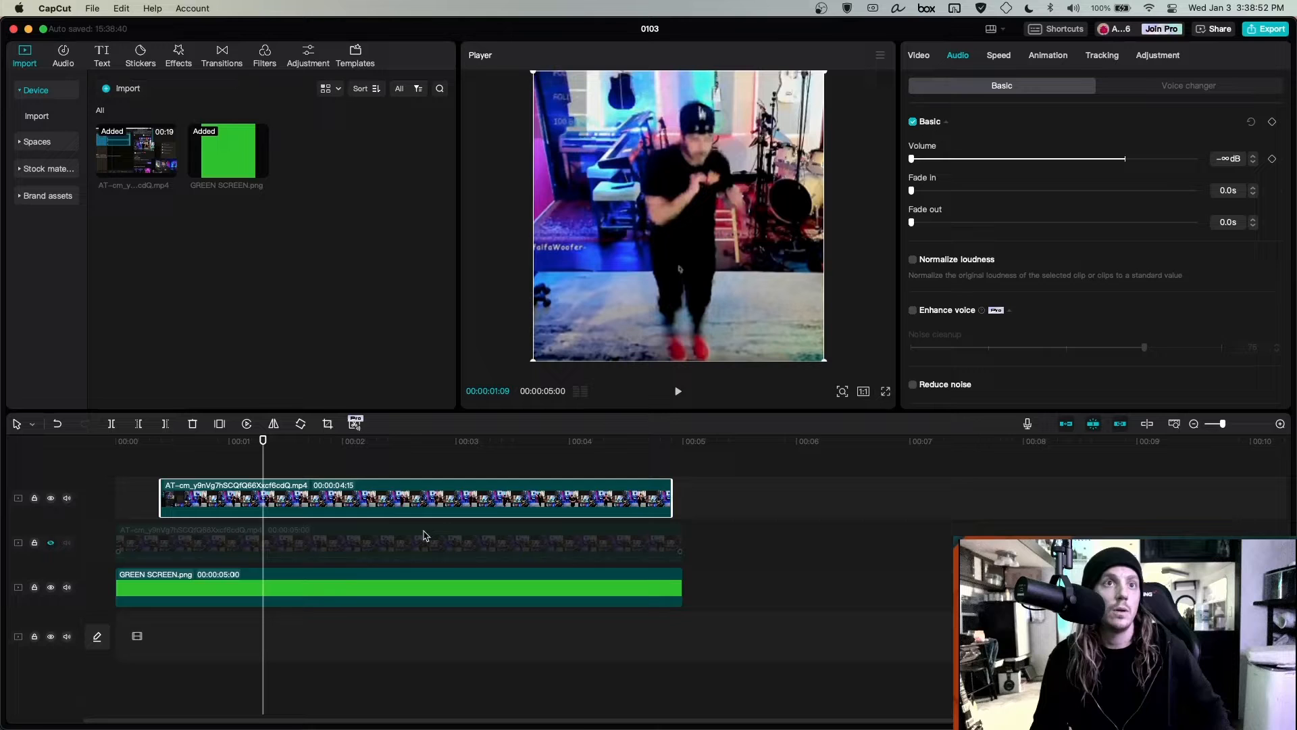
# Enable Auto removal under Remove BG and move the clip to the timeline start
pyautogui.click(919, 54)
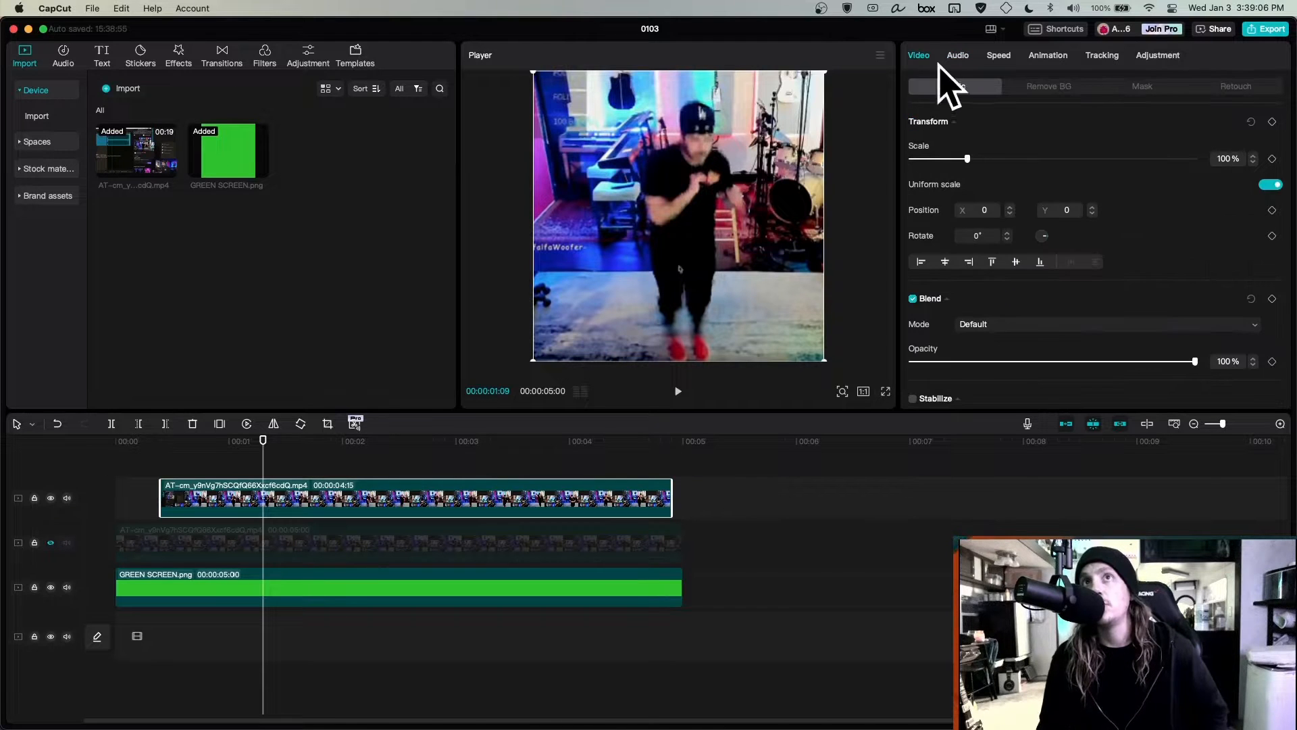
pyautogui.click(1049, 86)
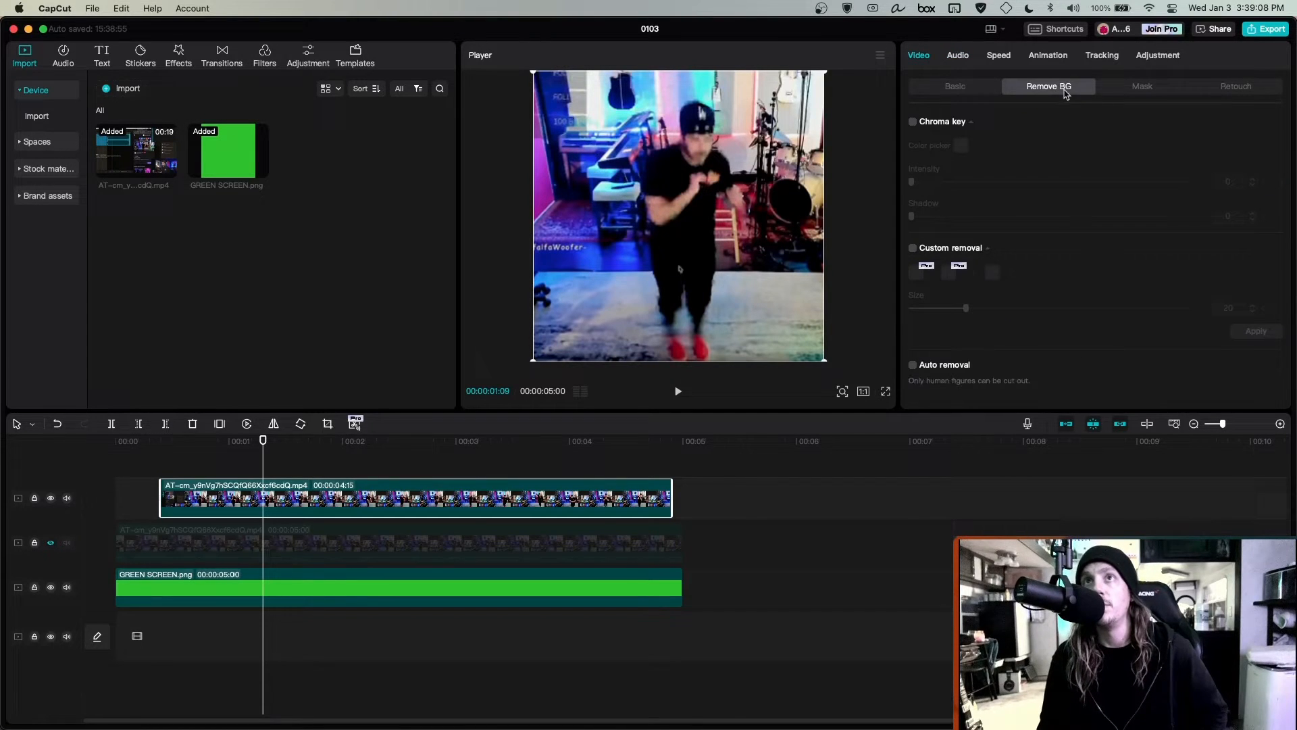
pyautogui.moveTo(1054, 111)
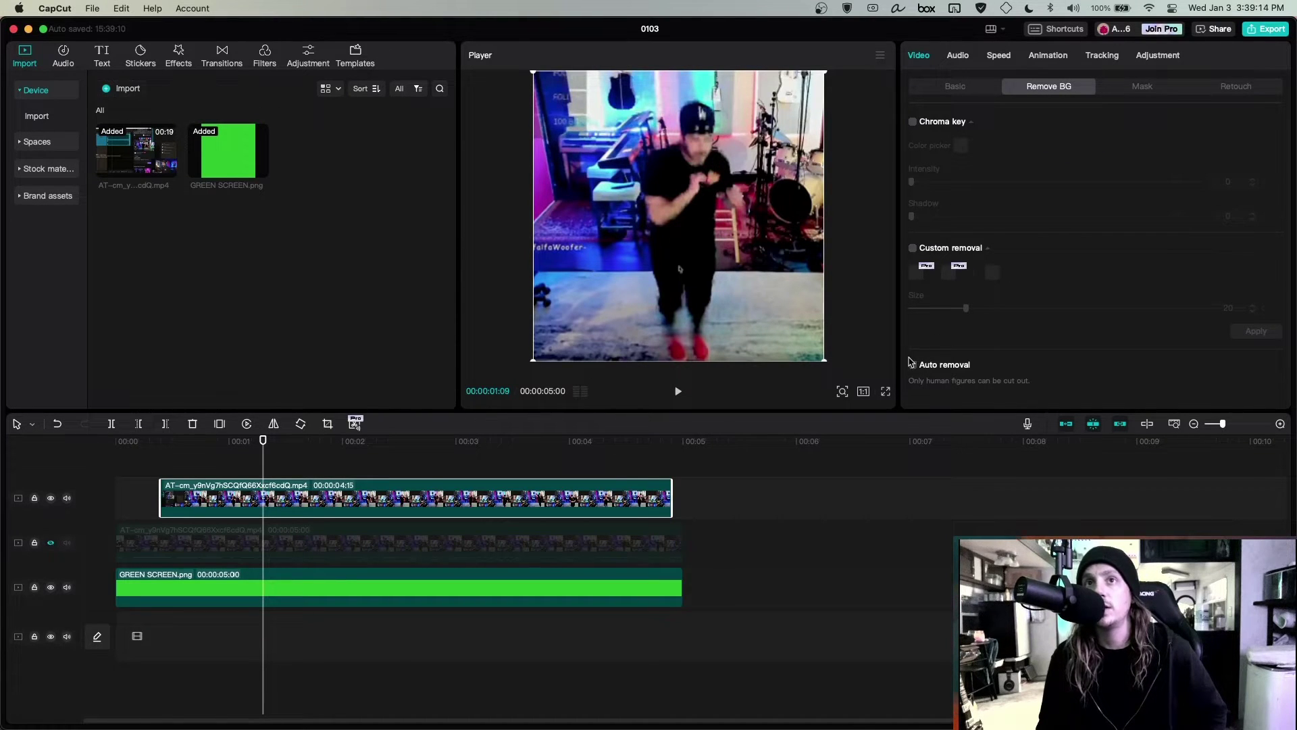
pyautogui.click(912, 365)
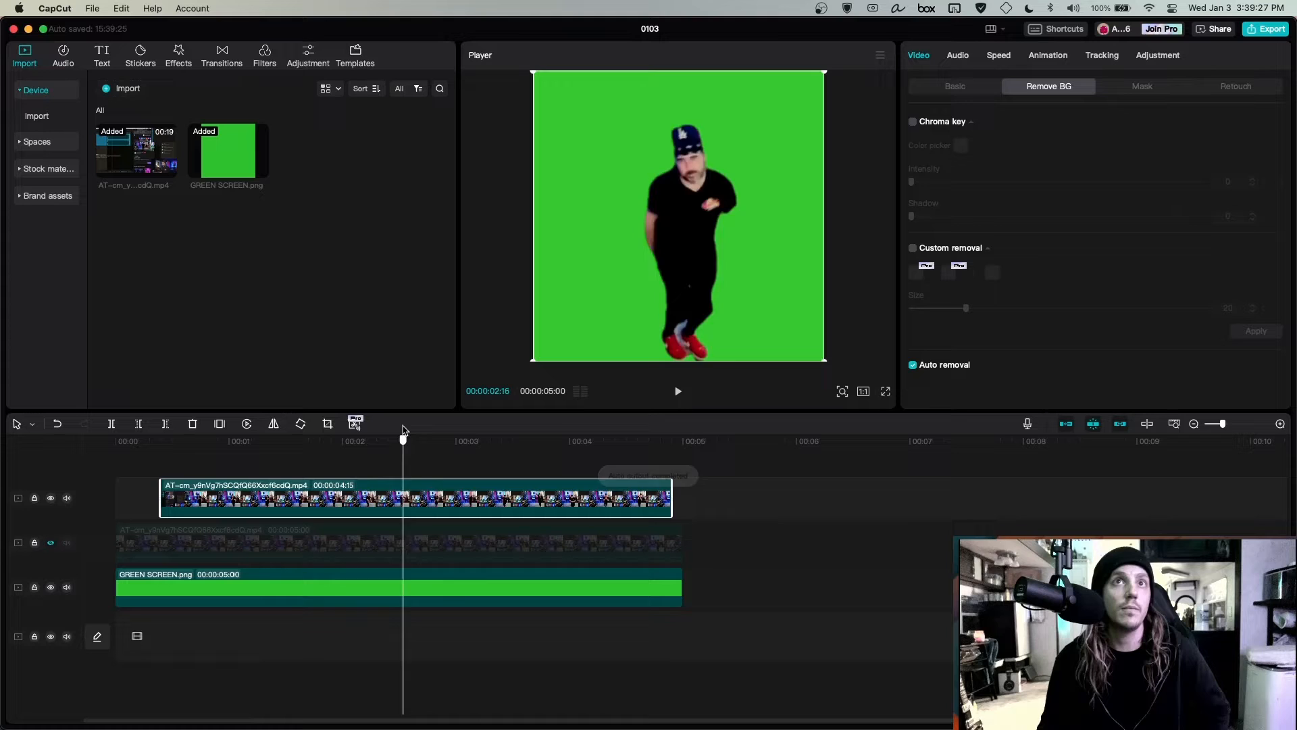
pyautogui.click(484, 440)
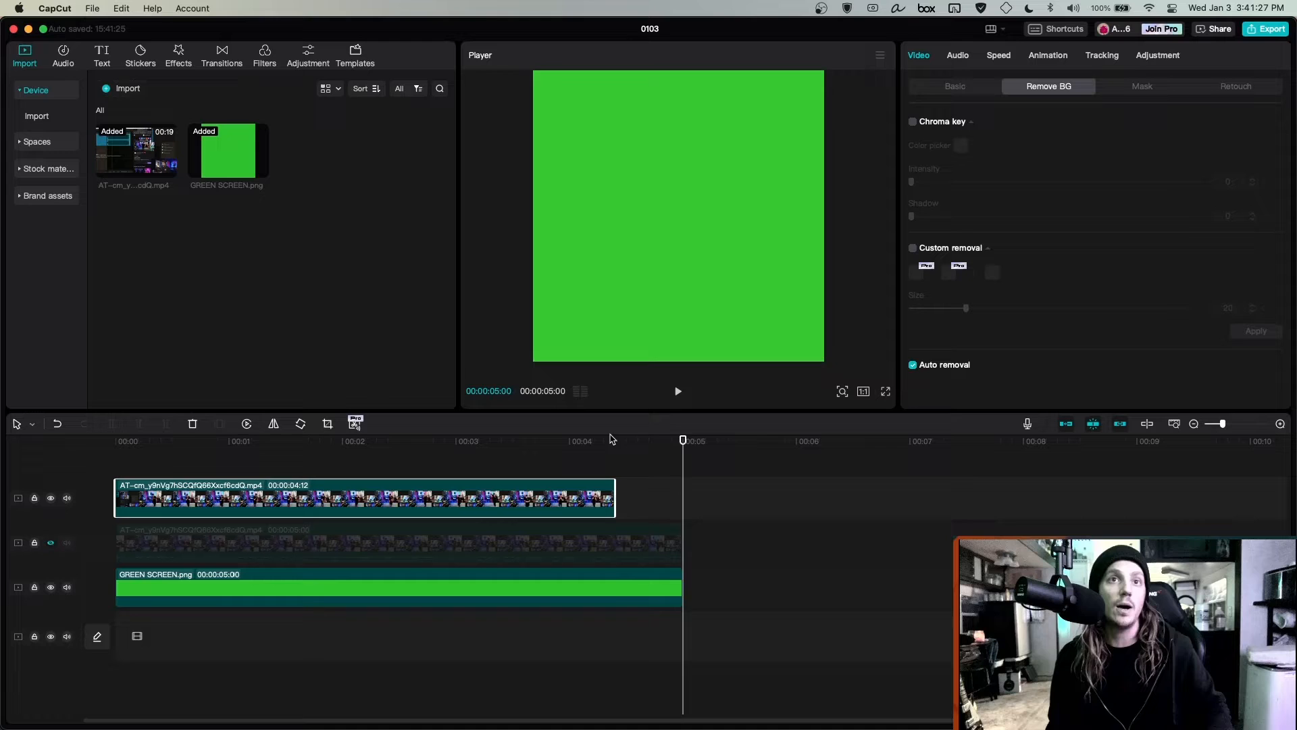
pyautogui.rightClick(637, 497)
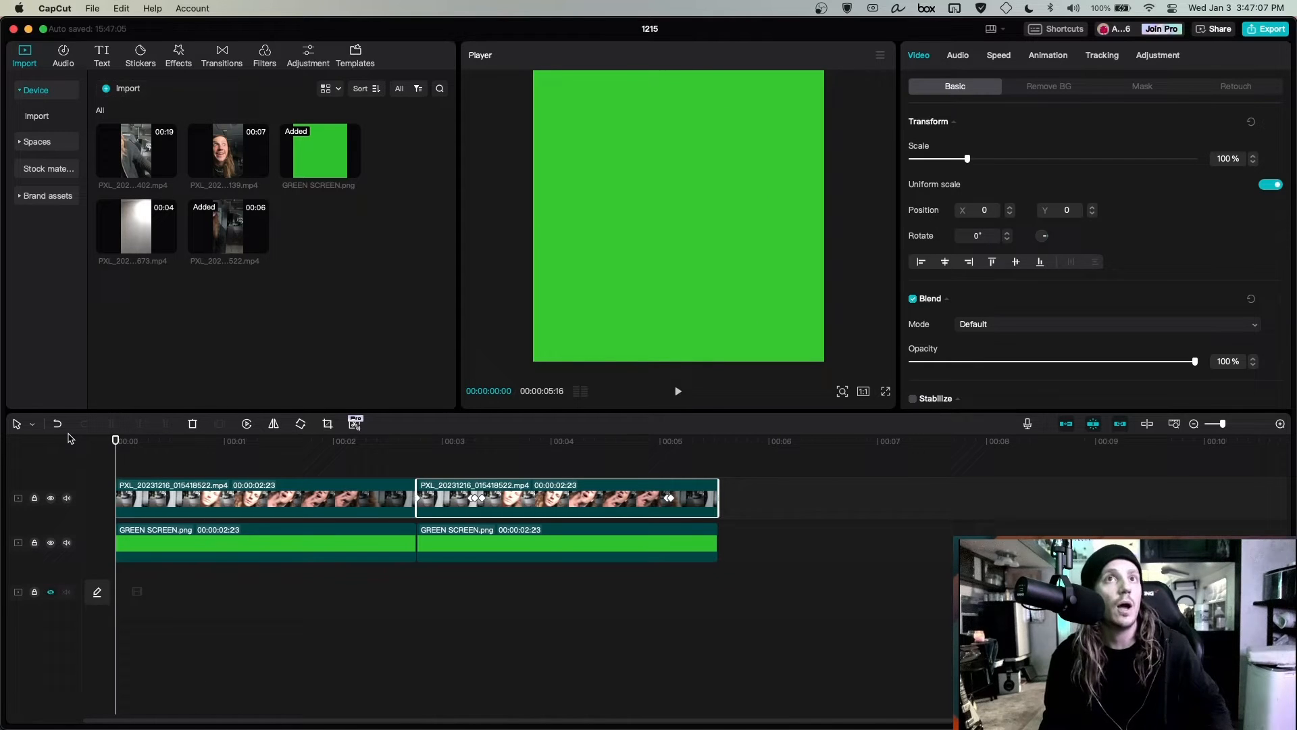
# Preview the second face section, then delete it with its green screen, leaving one 2:23 section
pyautogui.click(679, 392)
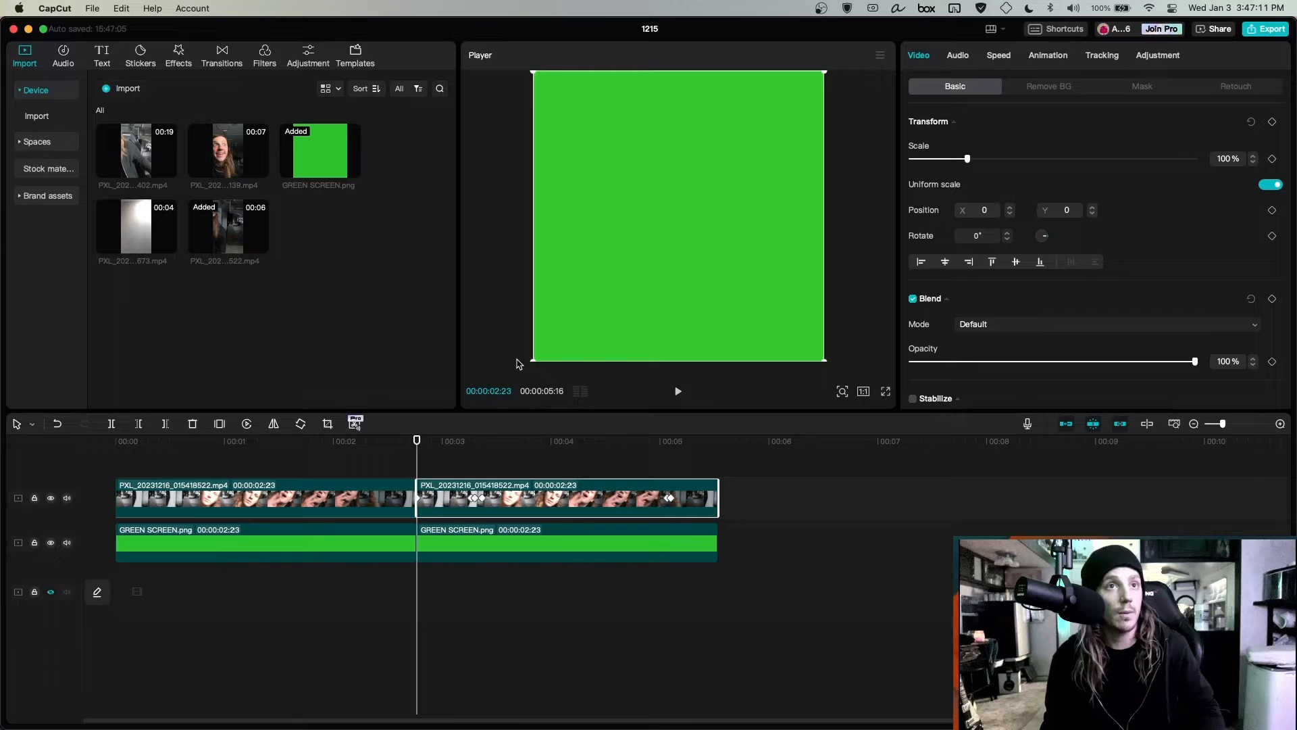
pyautogui.click(678, 392)
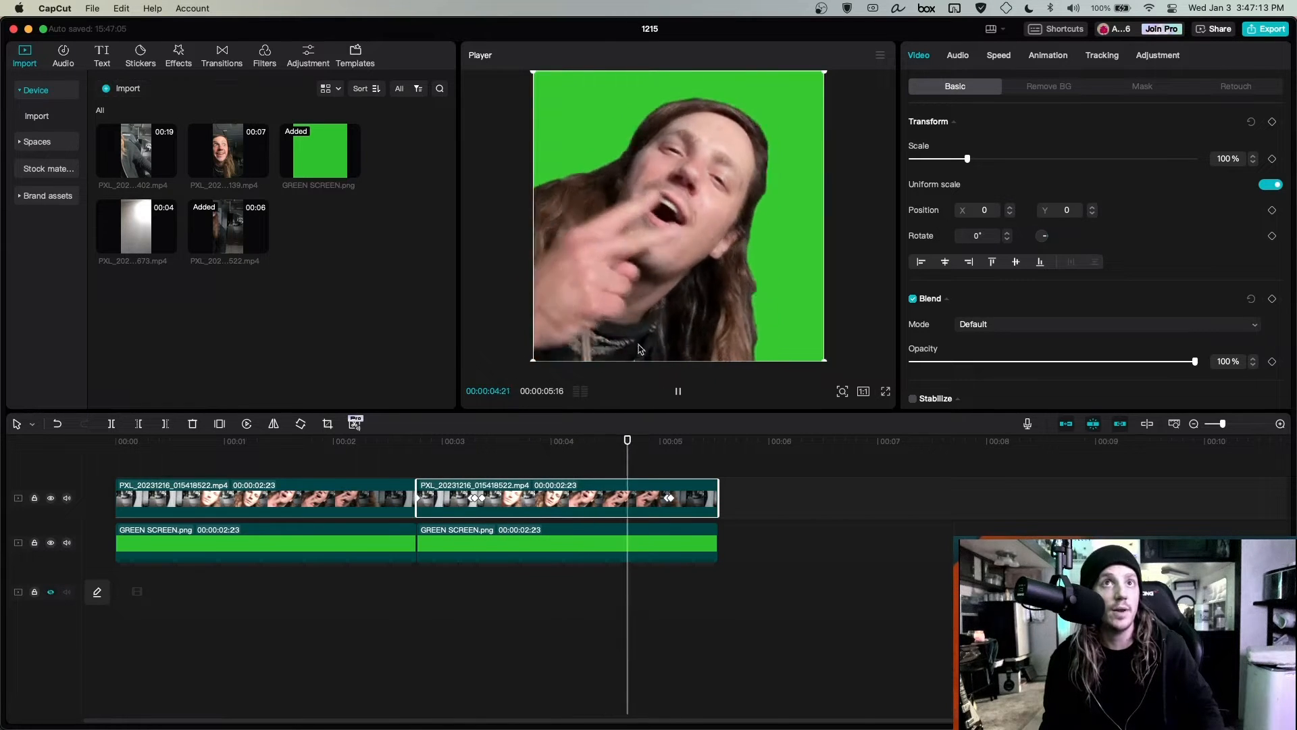
pyautogui.click(56, 423)
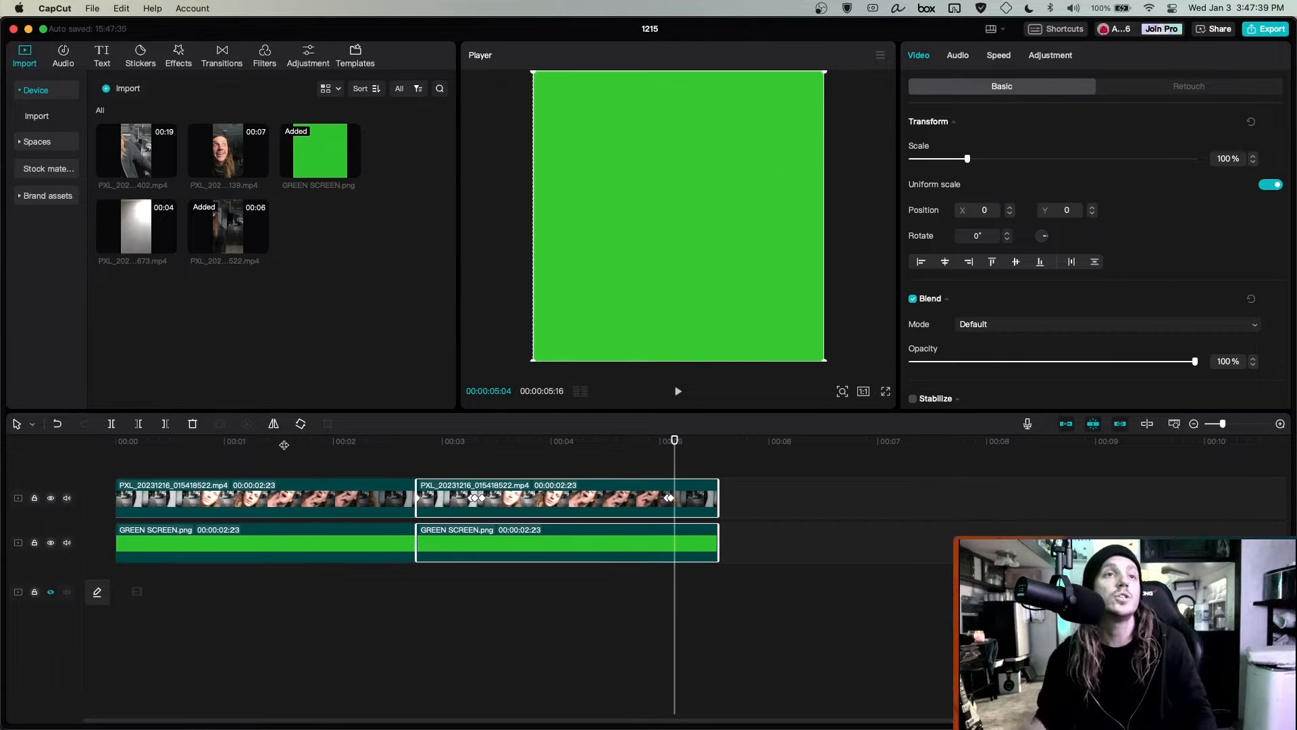
pyautogui.click(678, 392)
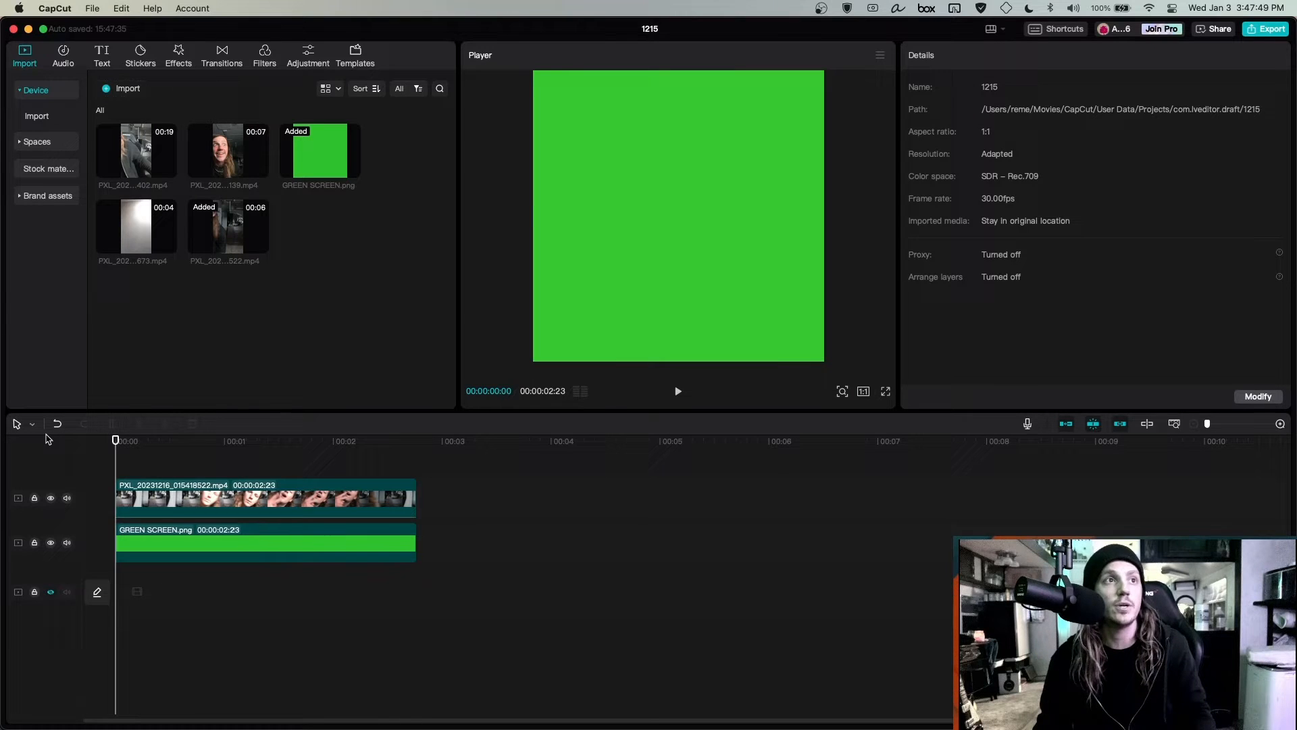
pyautogui.click(679, 392)
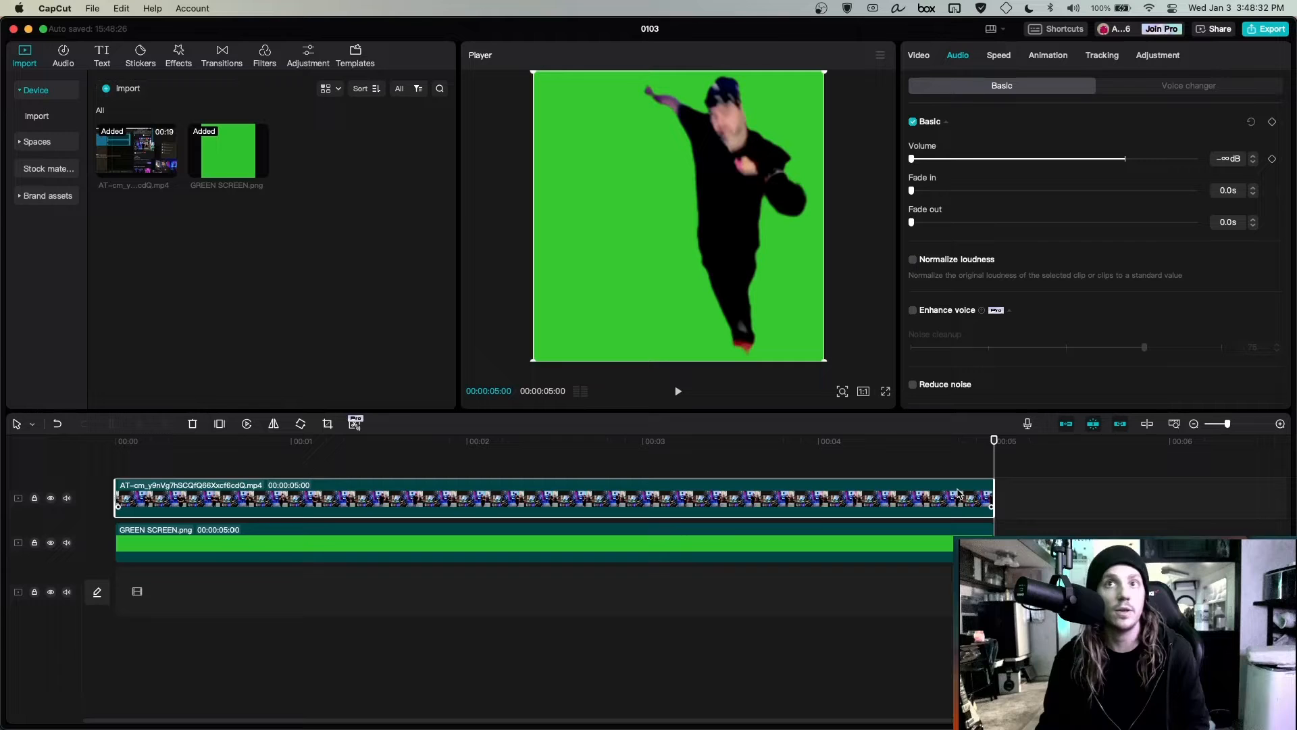
# Review the dance project's Export settings and cancel without exporting
pyautogui.click(1268, 28)
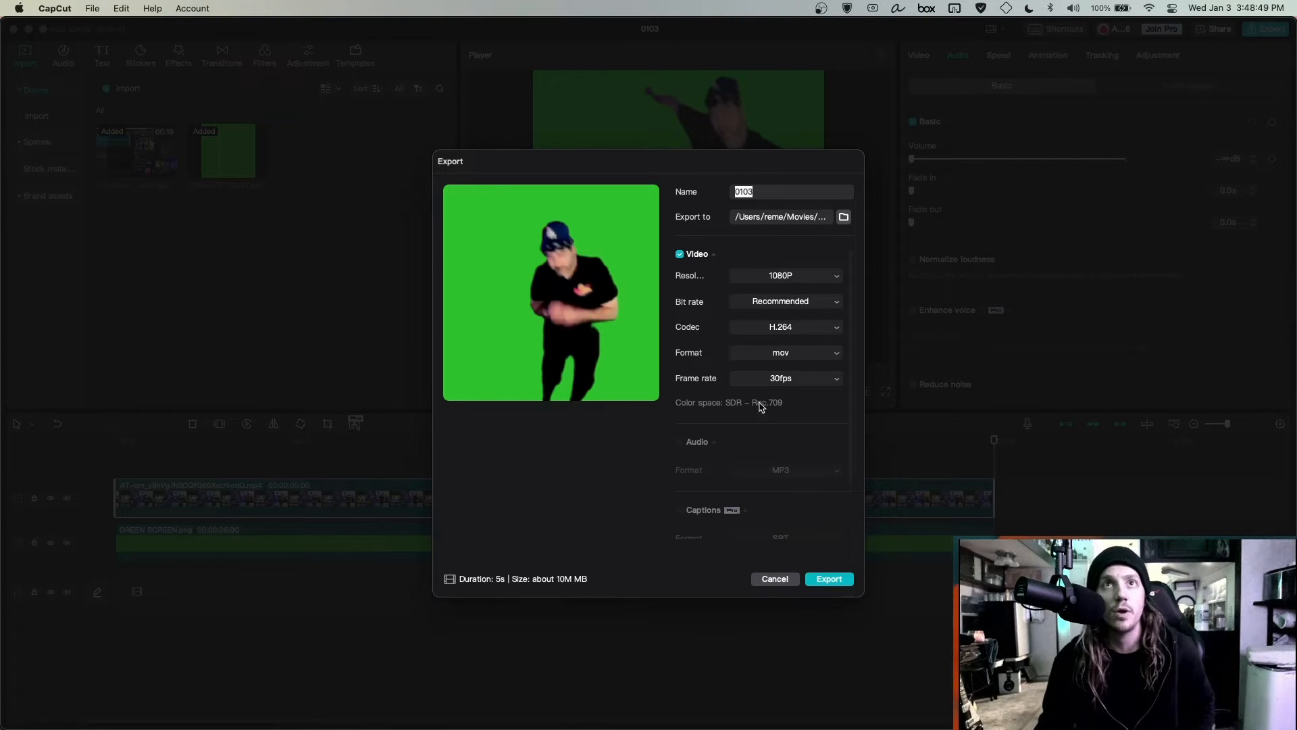
pyautogui.moveTo(774, 586)
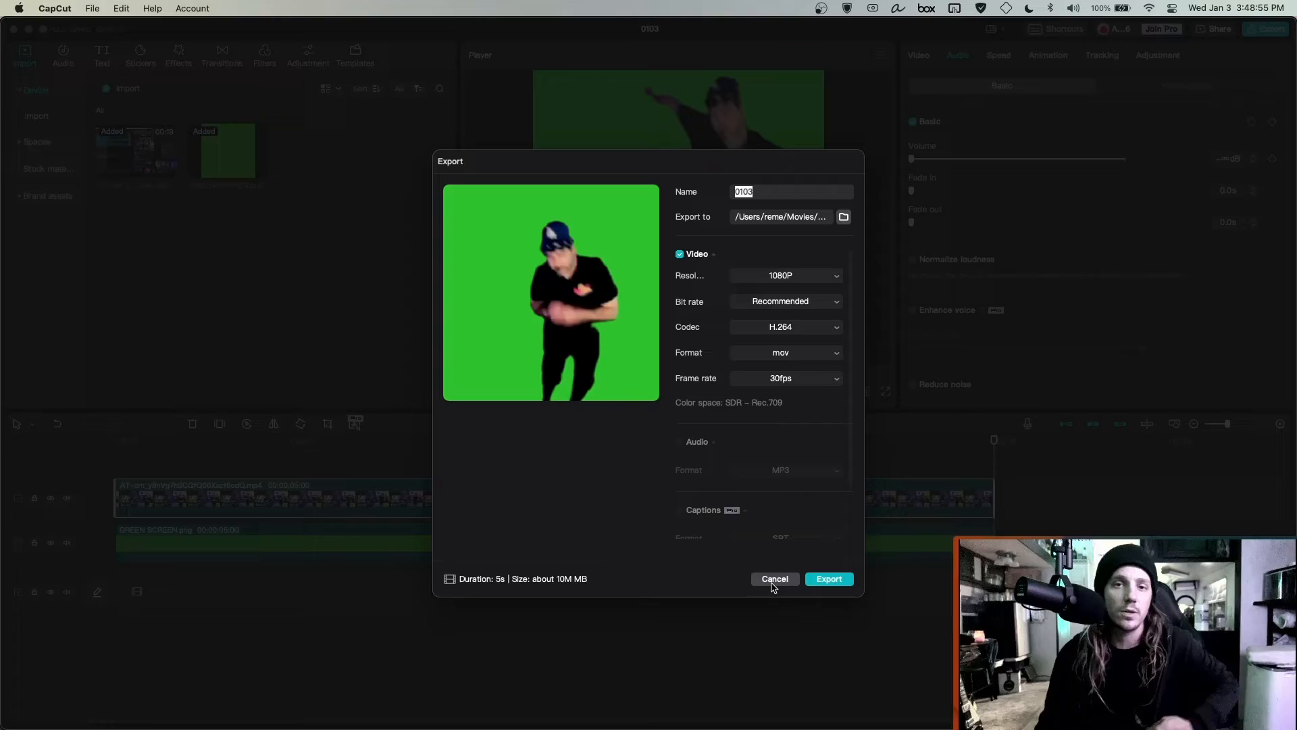
pyautogui.click(463, 700)
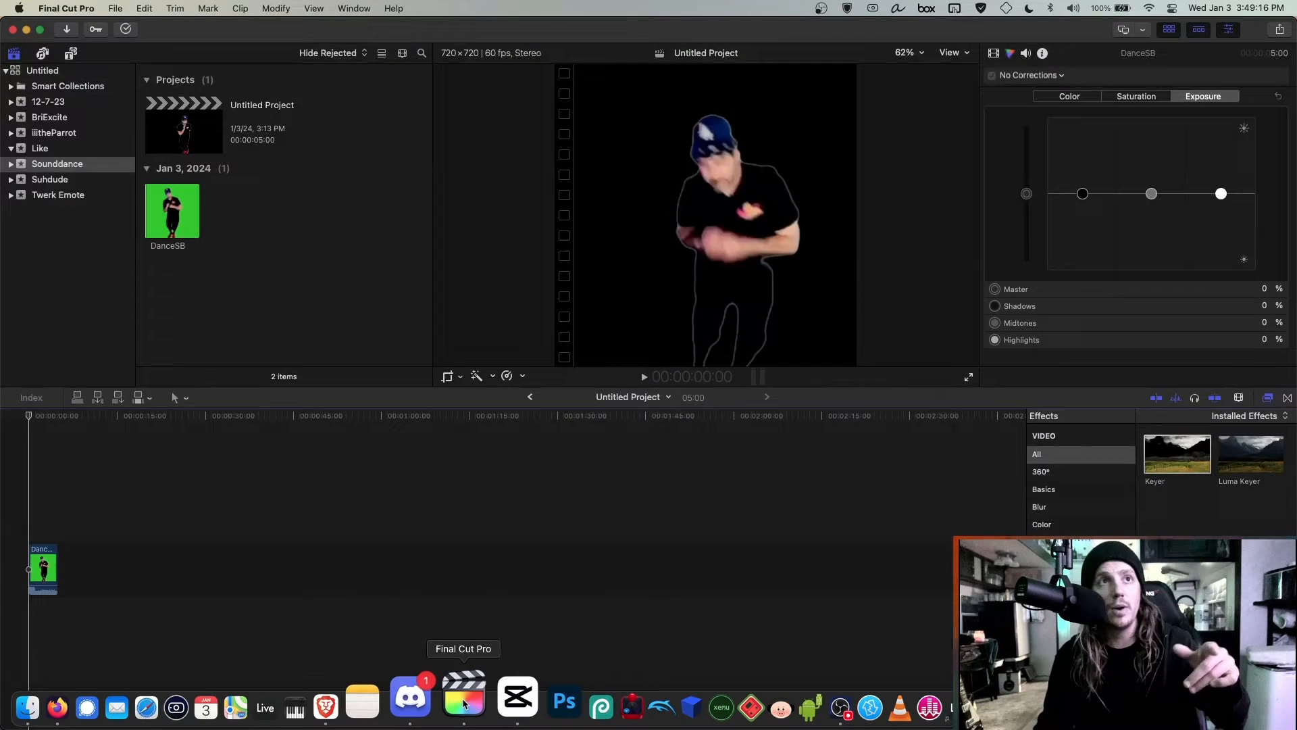
# Load the original DanceSB browser clip into the Final Cut Pro viewer
pyautogui.click(115, 9)
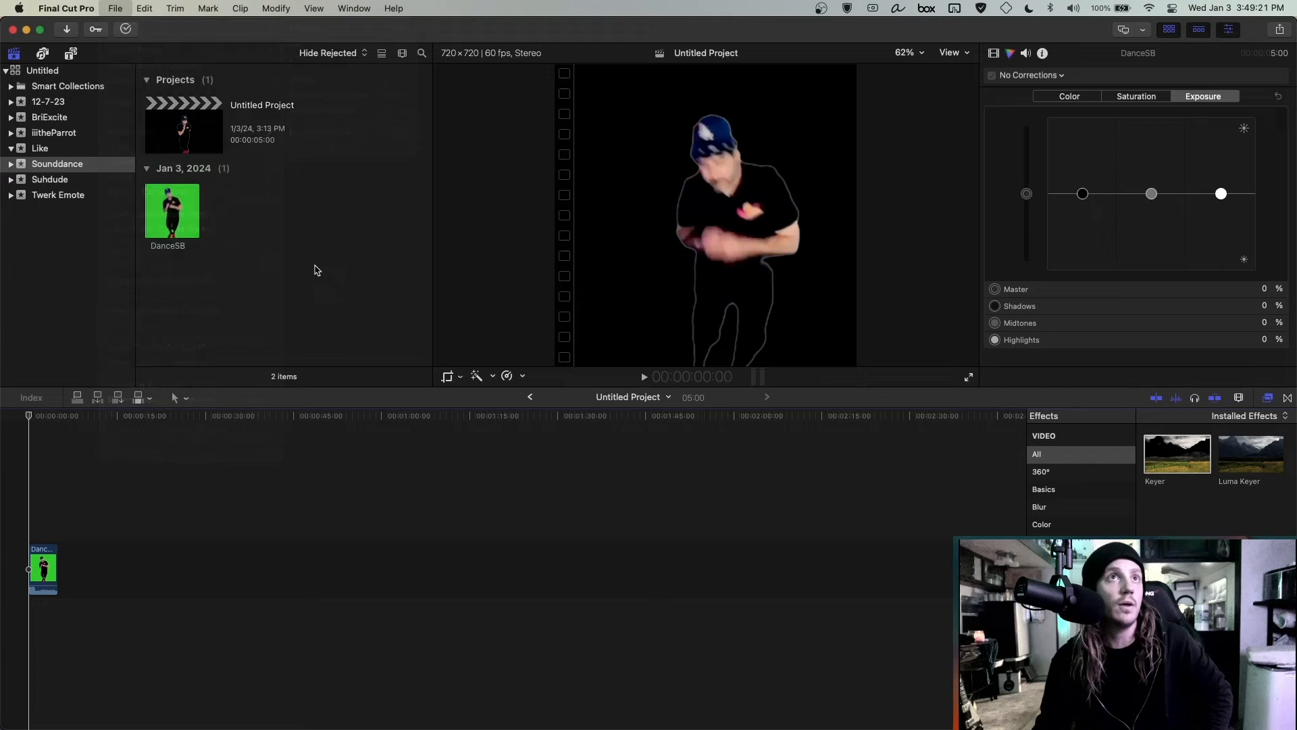
pyautogui.moveTo(268, 293)
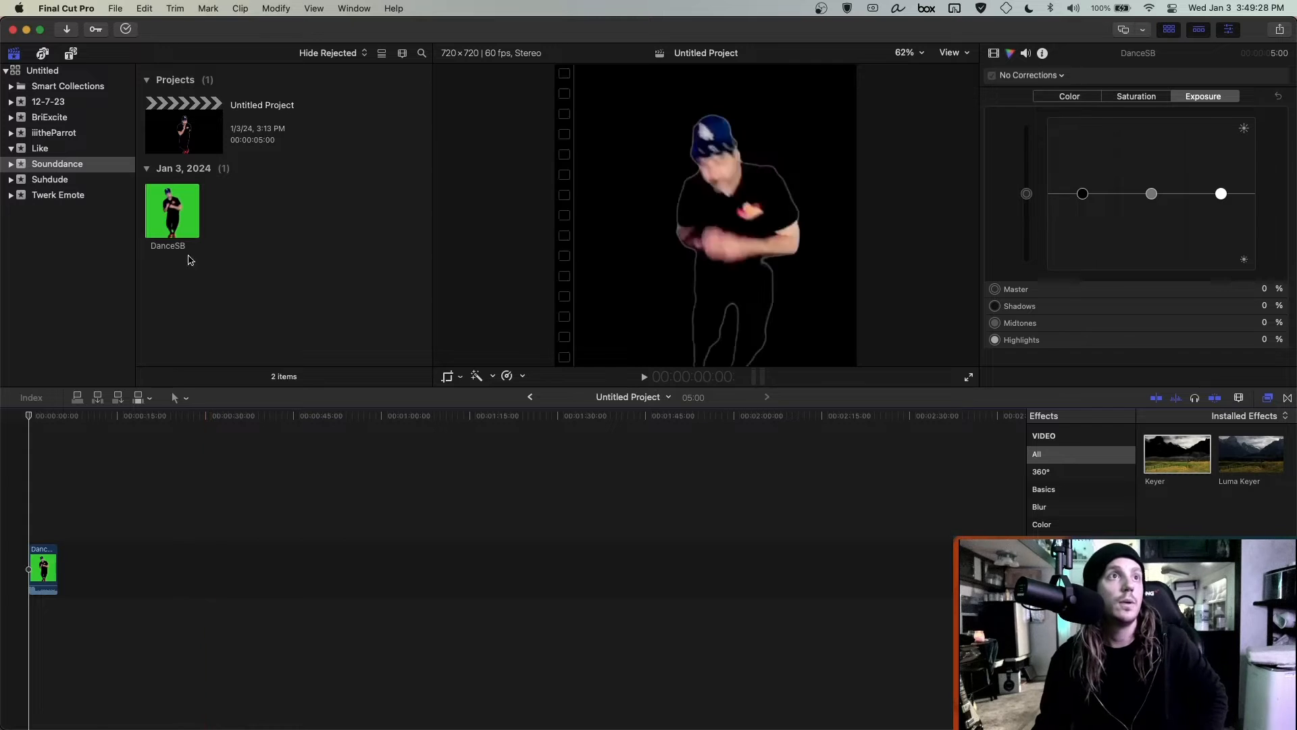
pyautogui.click(172, 210)
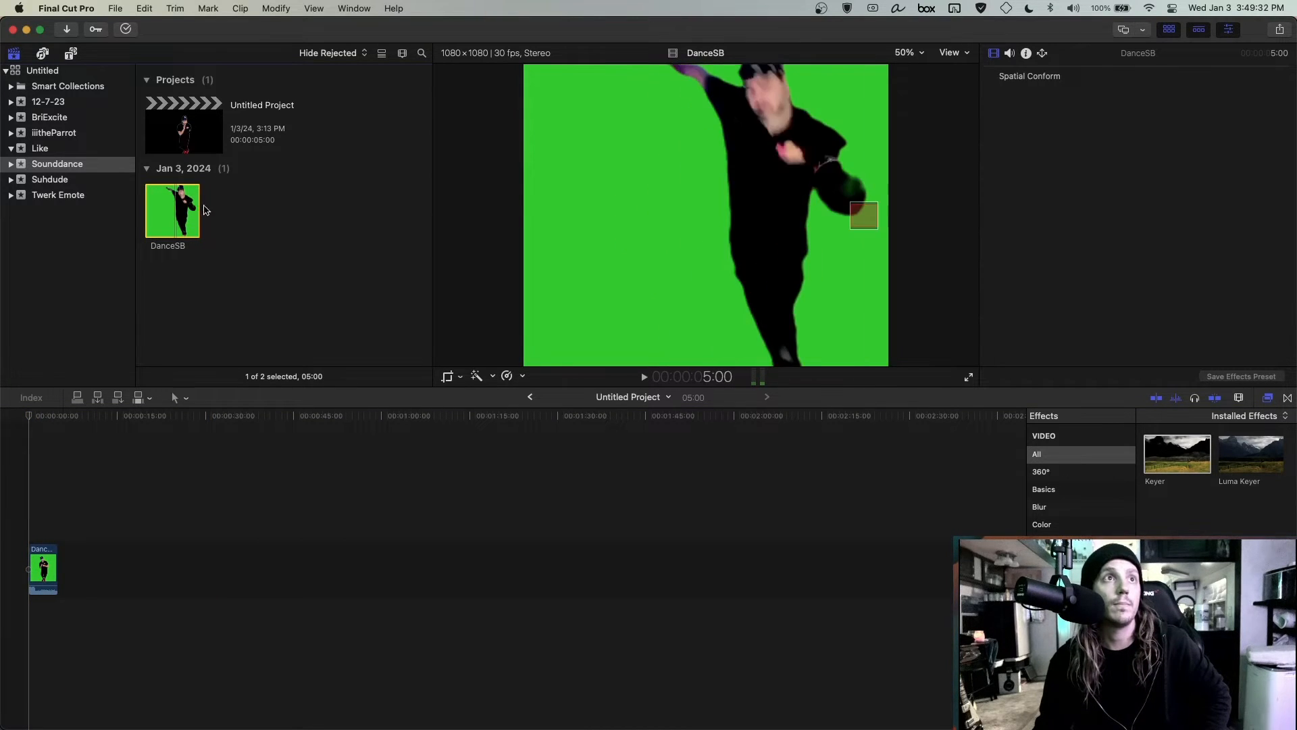
pyautogui.moveTo(269, 218)
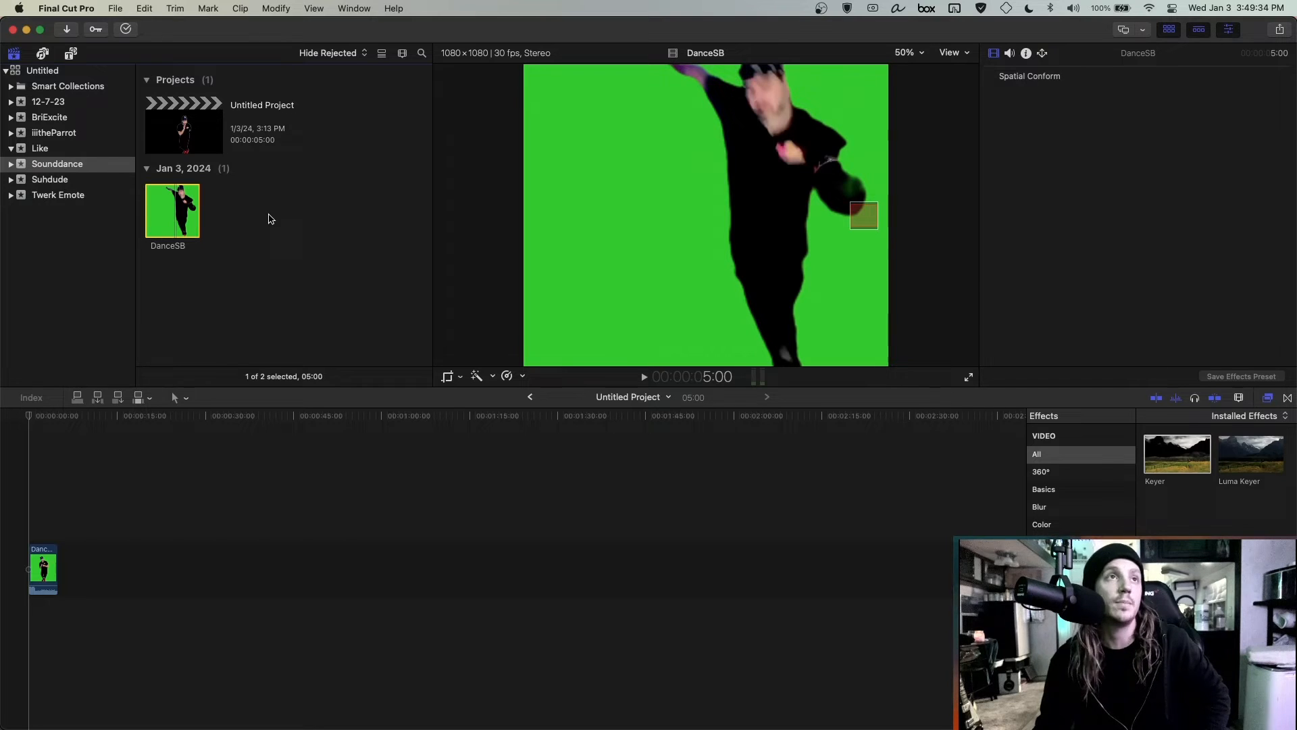
pyautogui.moveTo(257, 219)
pyautogui.write('effects')
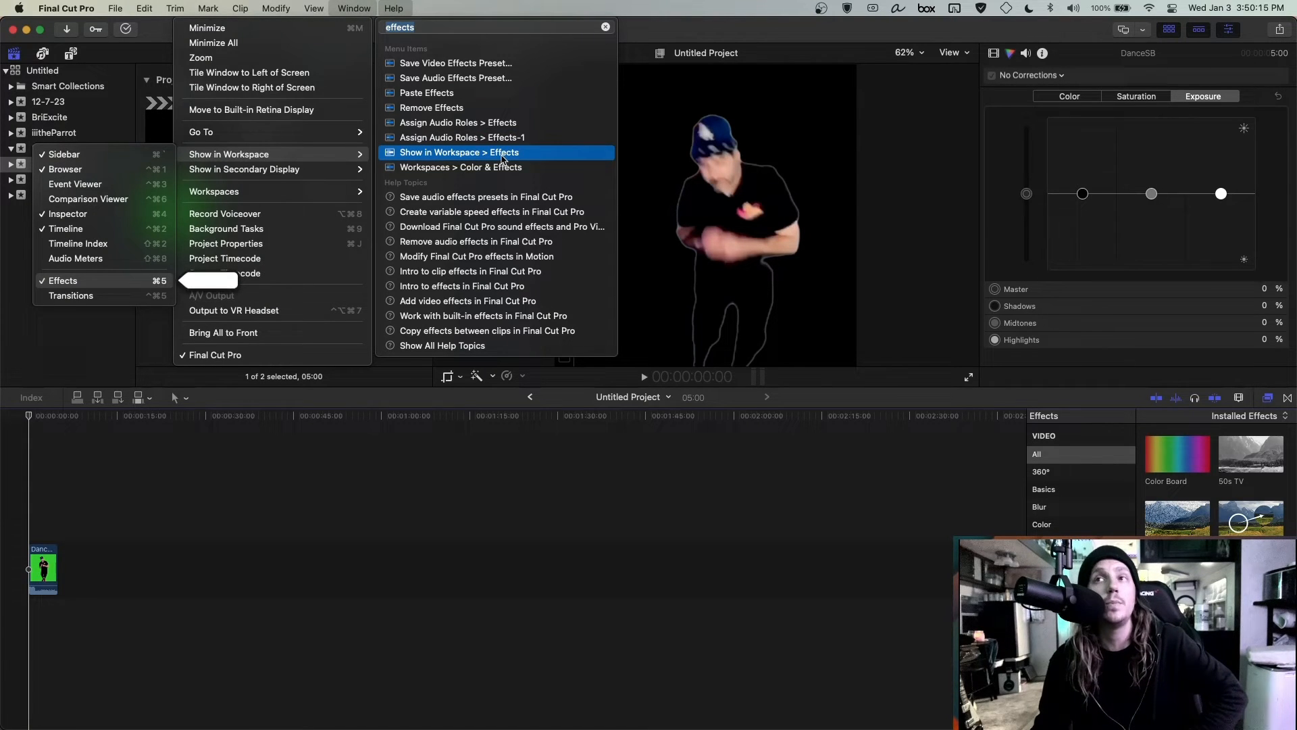
# Show the Effects browser and apply the Keyer effect to the DanceSB timeline clip
pyautogui.click(462, 152)
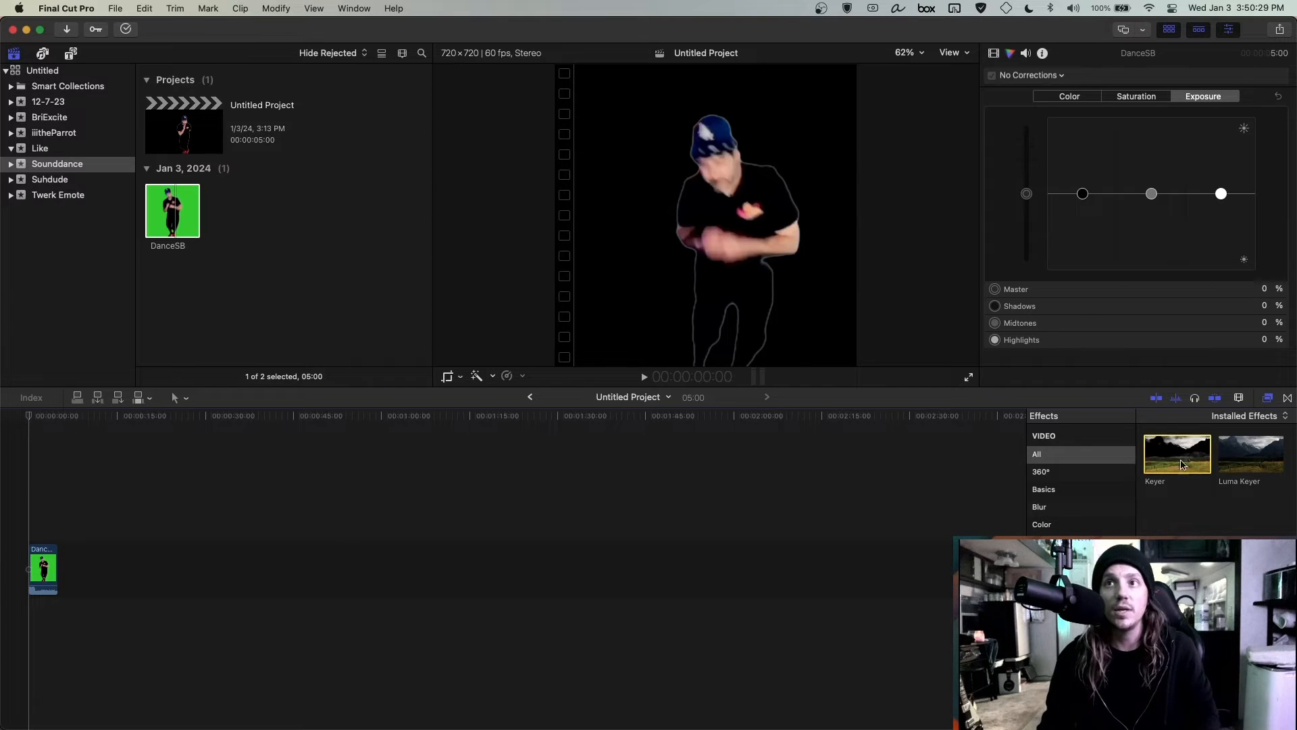
pyautogui.moveTo(1177, 455); pyautogui.dragTo(43, 569)
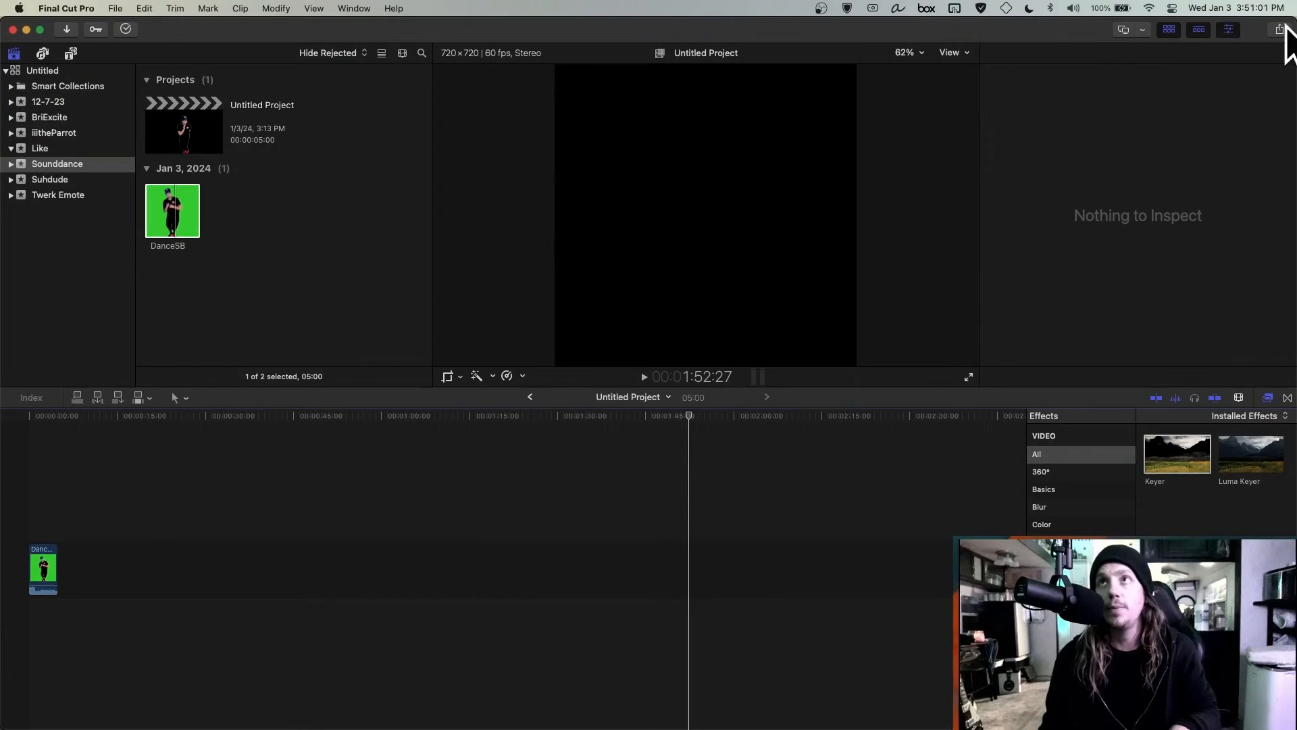
# Add a Master File destination set to Video Only with the Apple ProRes 4444 codec
pyautogui.click(1277, 30)
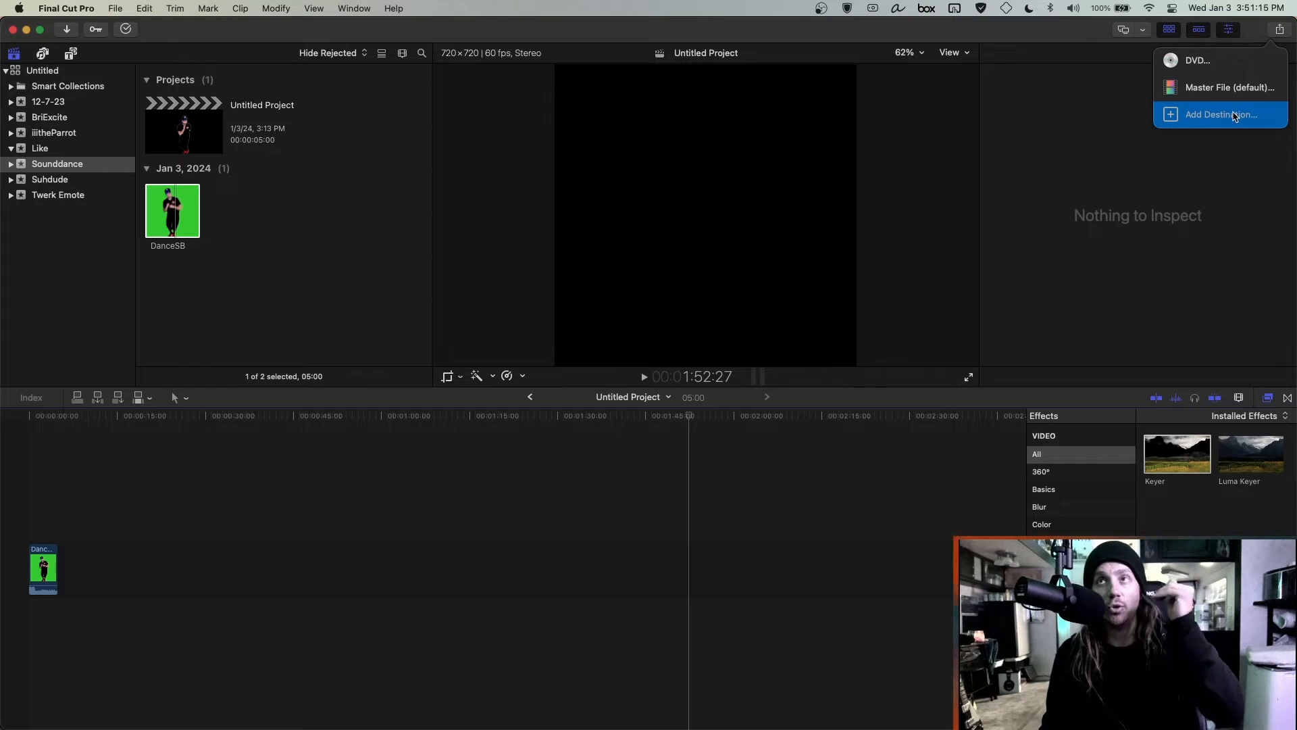
pyautogui.click(1221, 114)
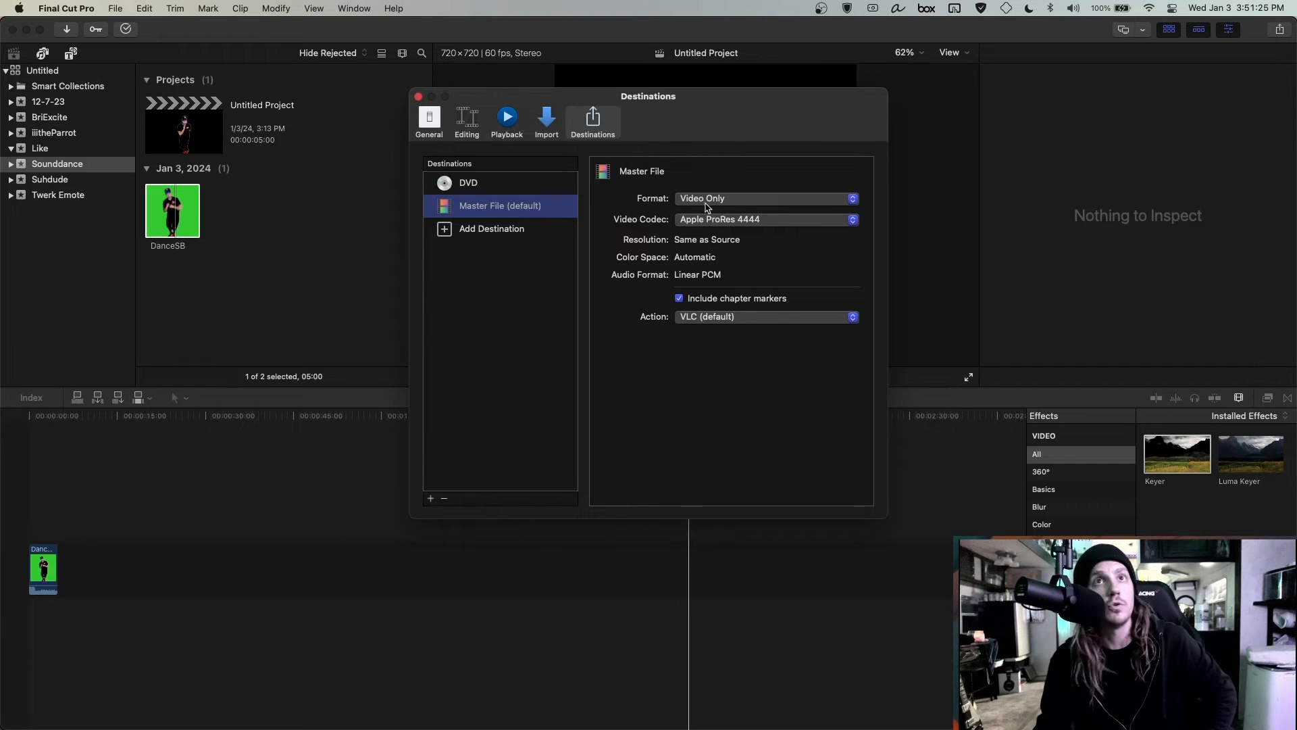
pyautogui.click(765, 219)
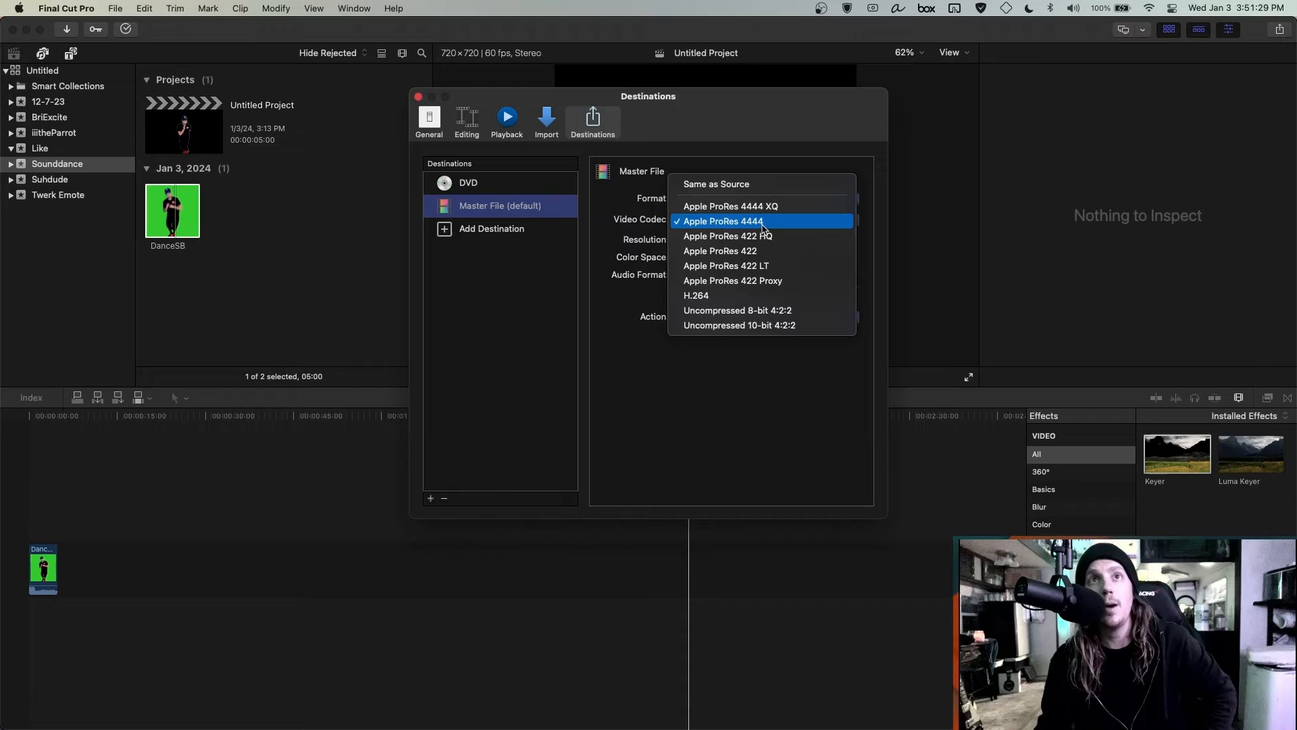
pyautogui.click(719, 221)
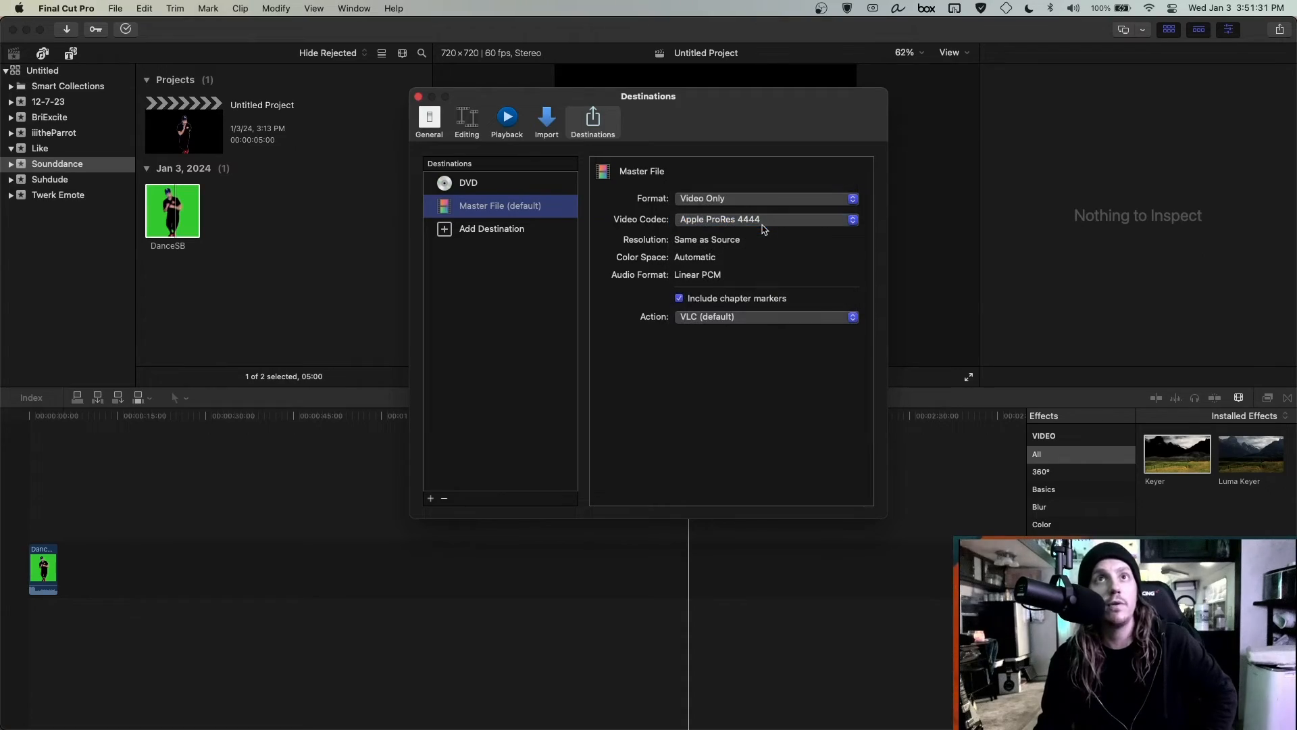
pyautogui.click(116, 8)
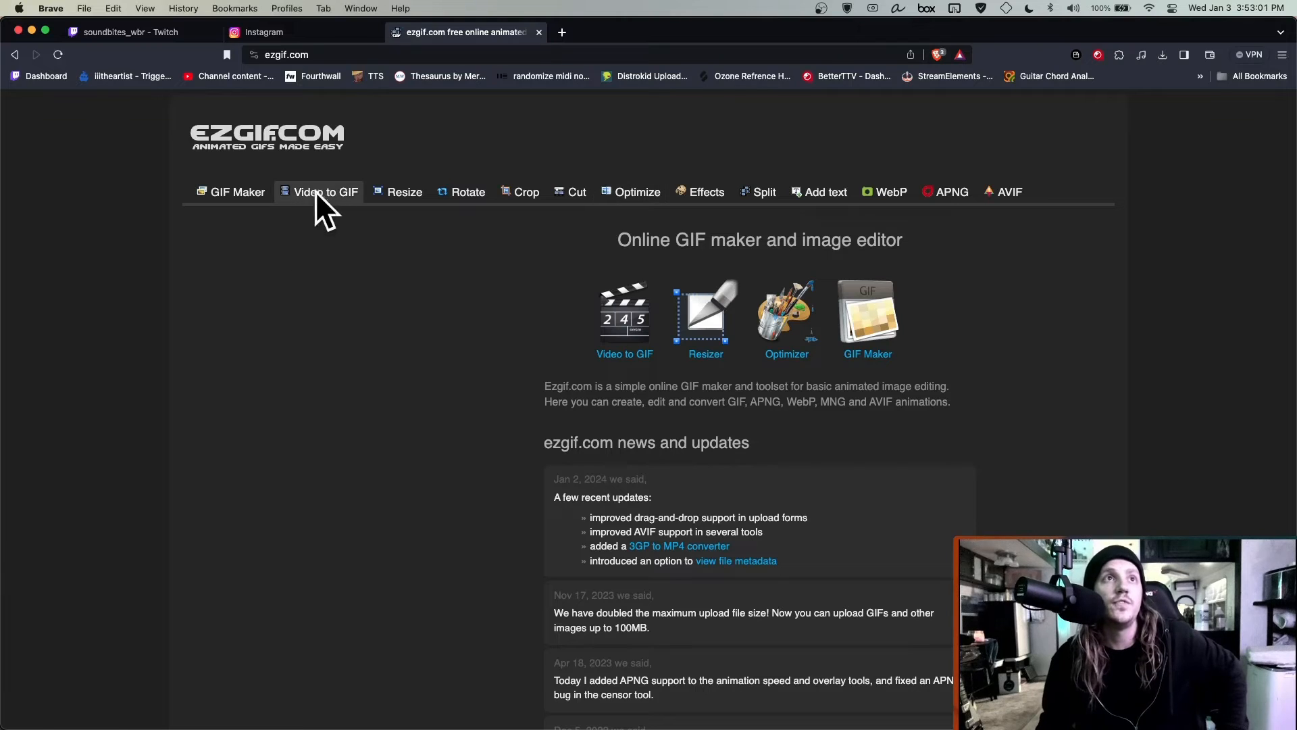
# Switch ezgif.com to the Video to GIF converter
pyautogui.click(324, 192)
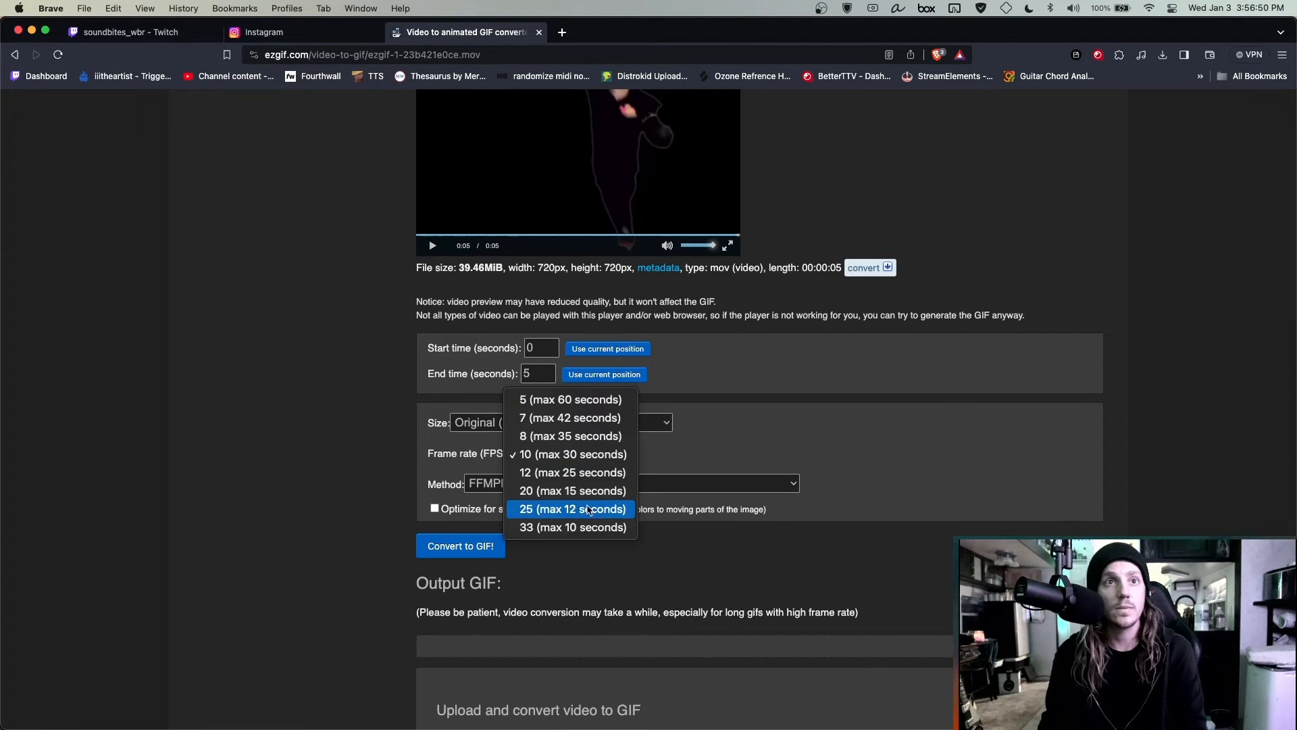
pyautogui.moveTo(740, 464)
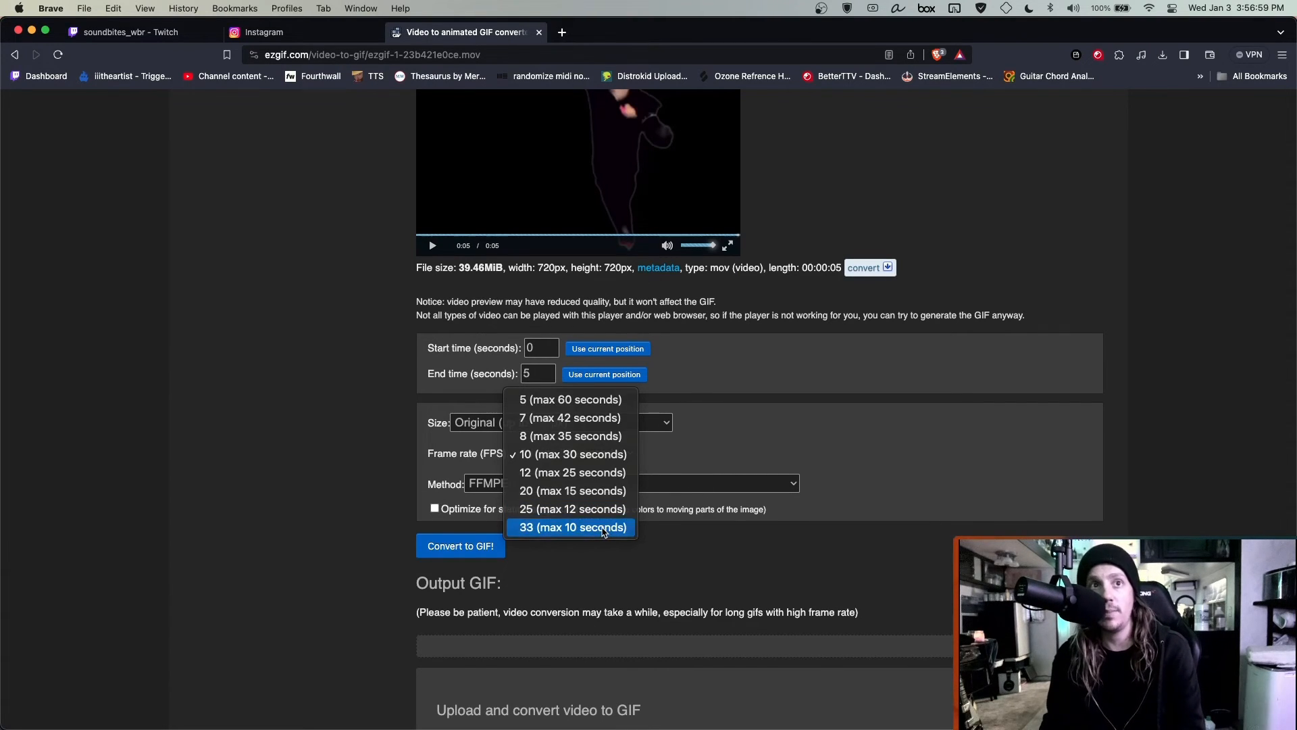
# Convert the dance video to GIF at 33 fps, then lower the frame rate for a 60-frame result
pyautogui.click(569, 527)
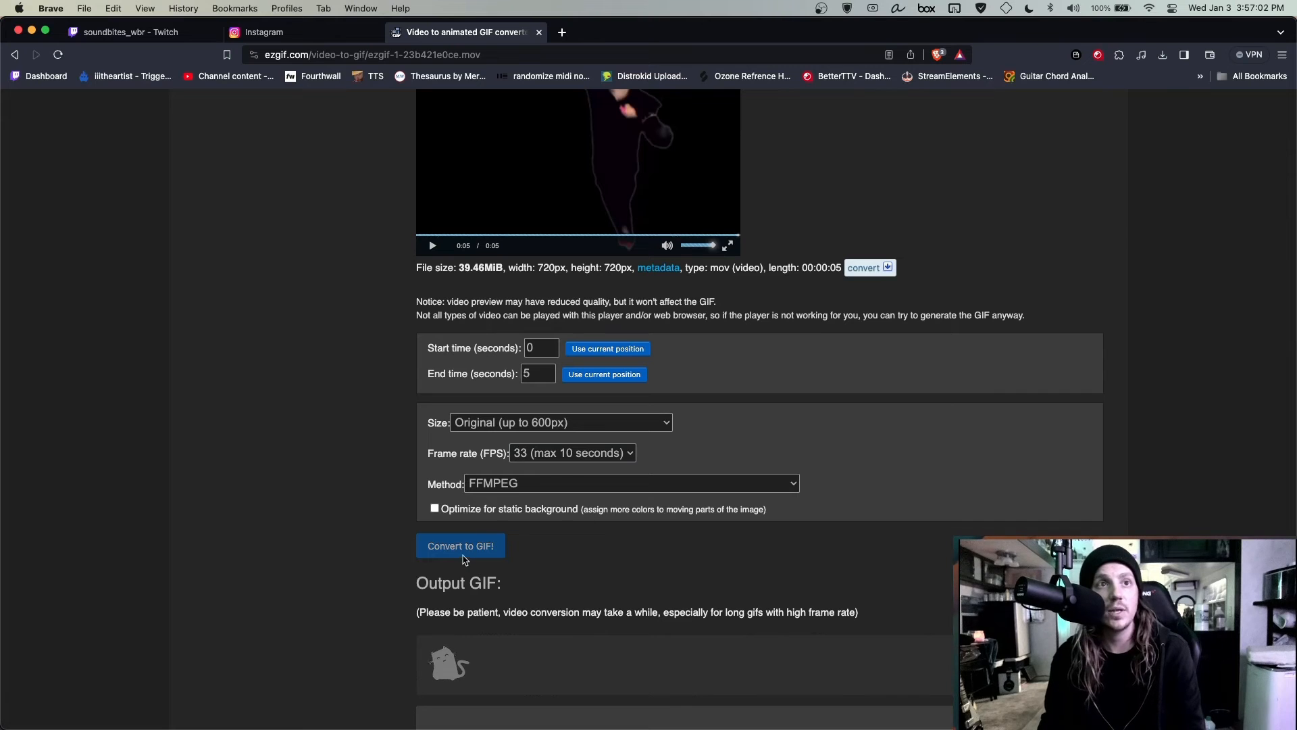
pyautogui.scroll(-3)
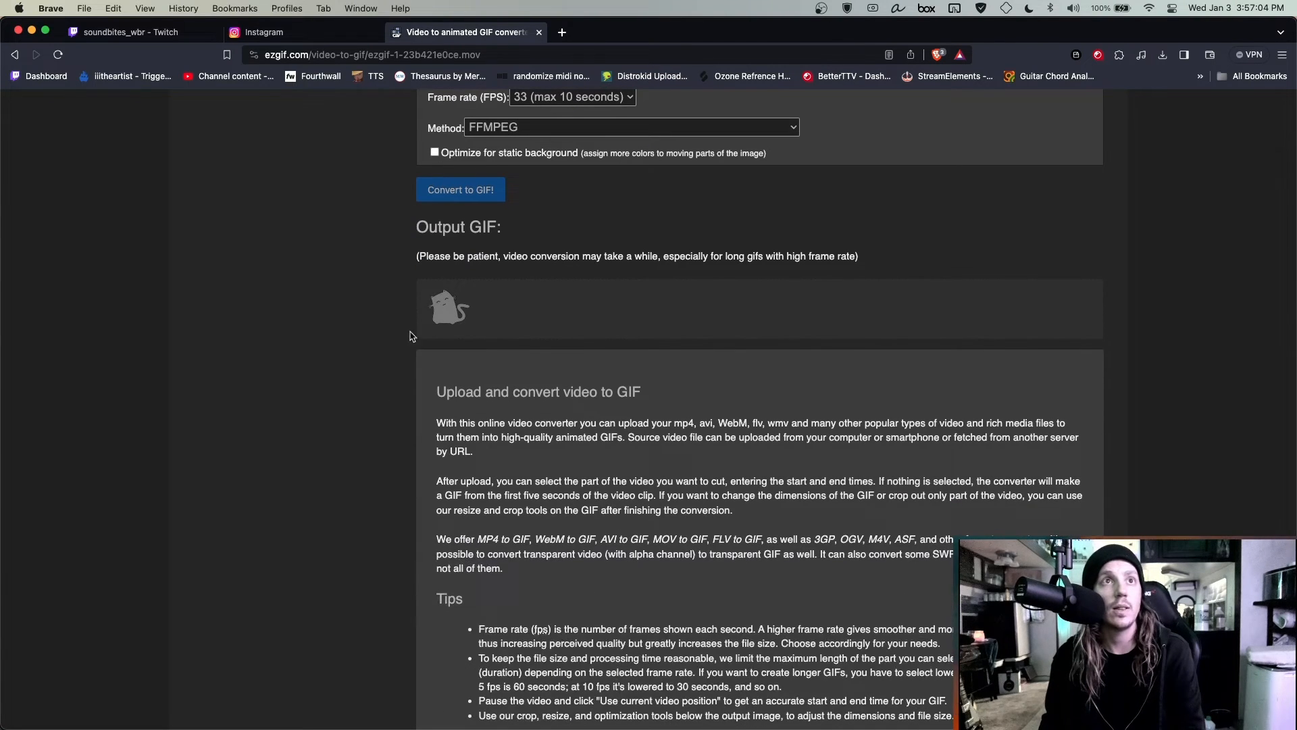
pyautogui.click(459, 189)
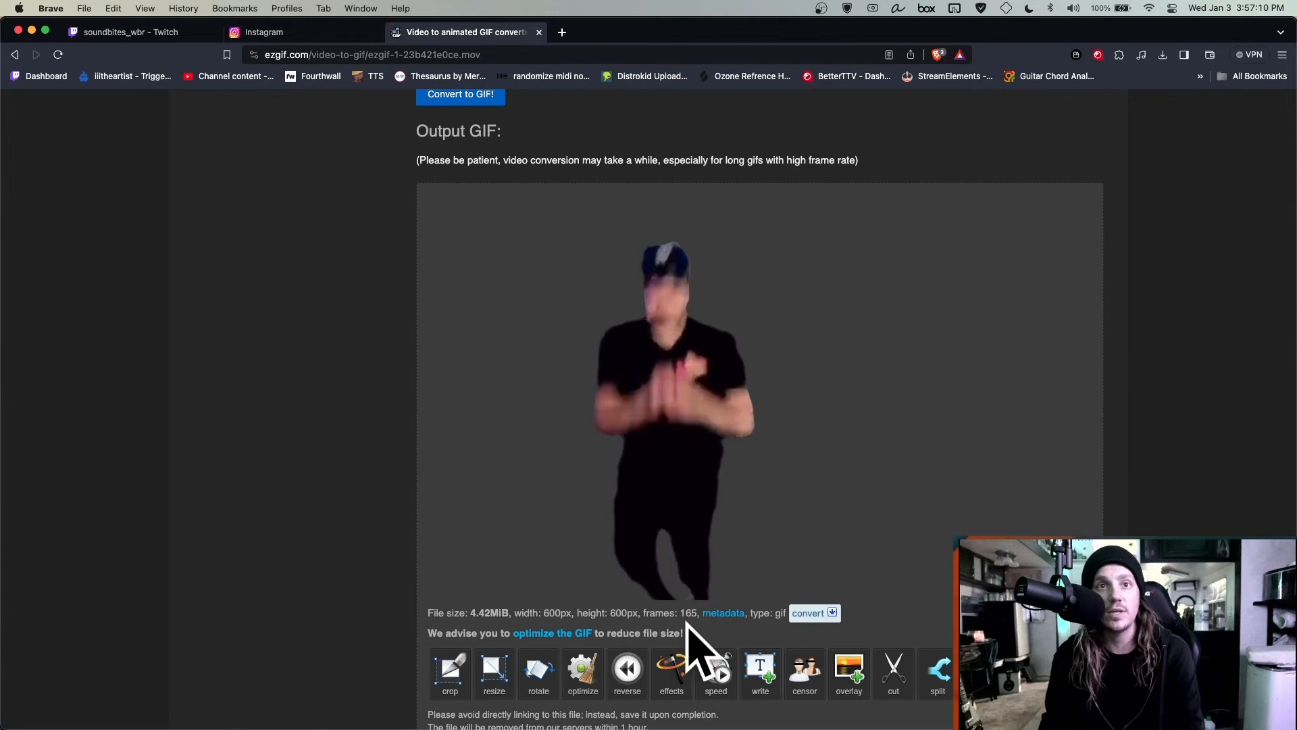
pyautogui.scroll(-3)
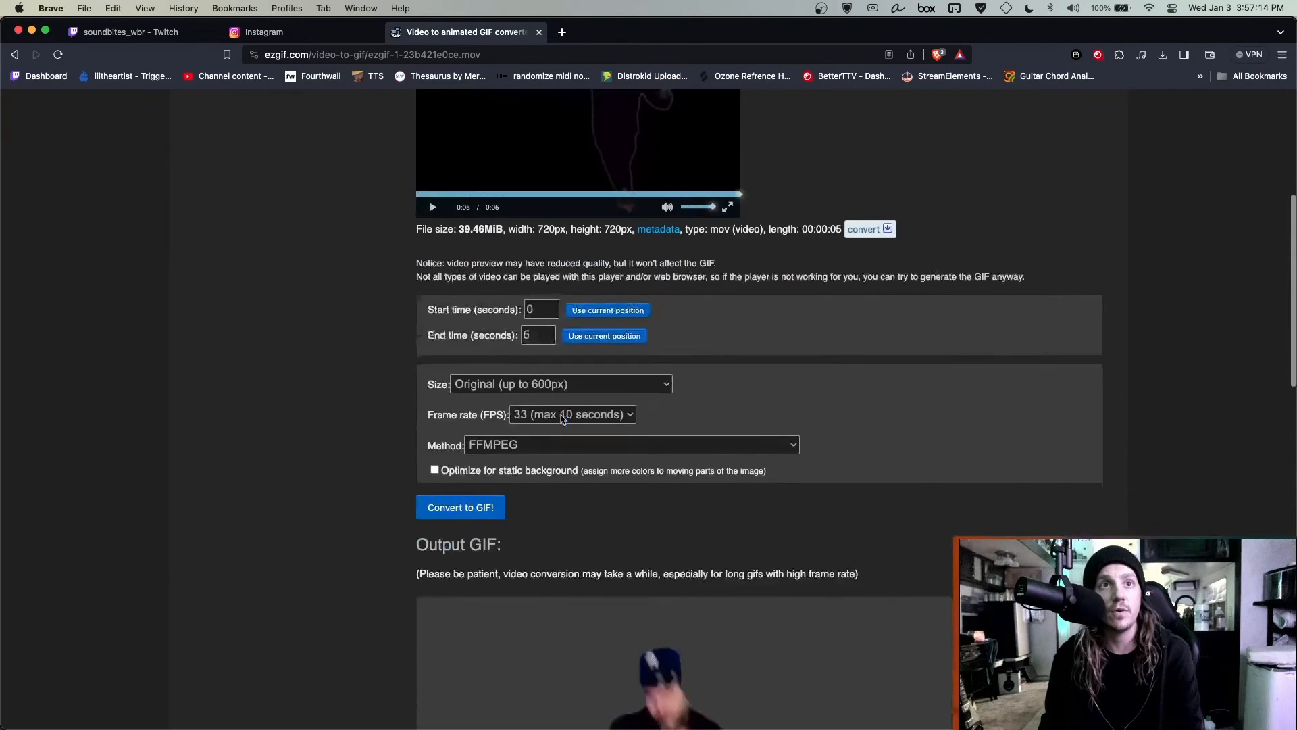
pyautogui.click(565, 415)
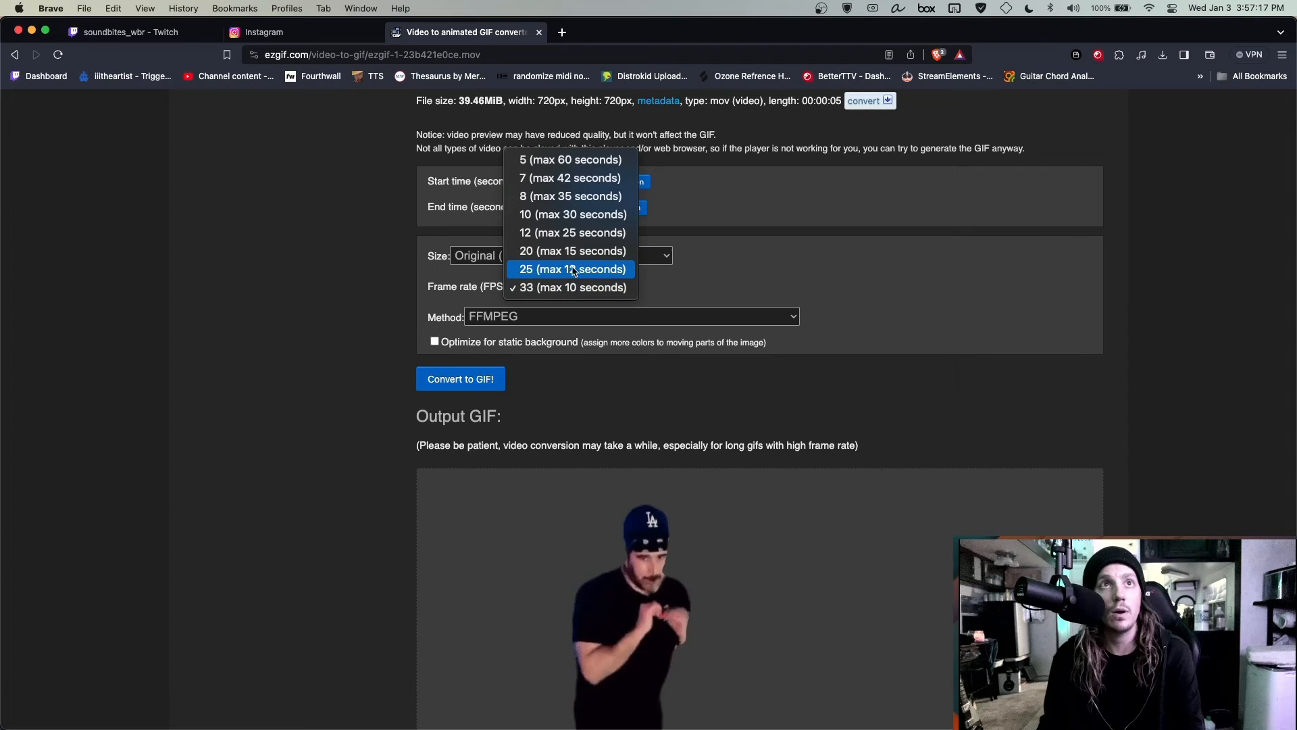
pyautogui.click(460, 379)
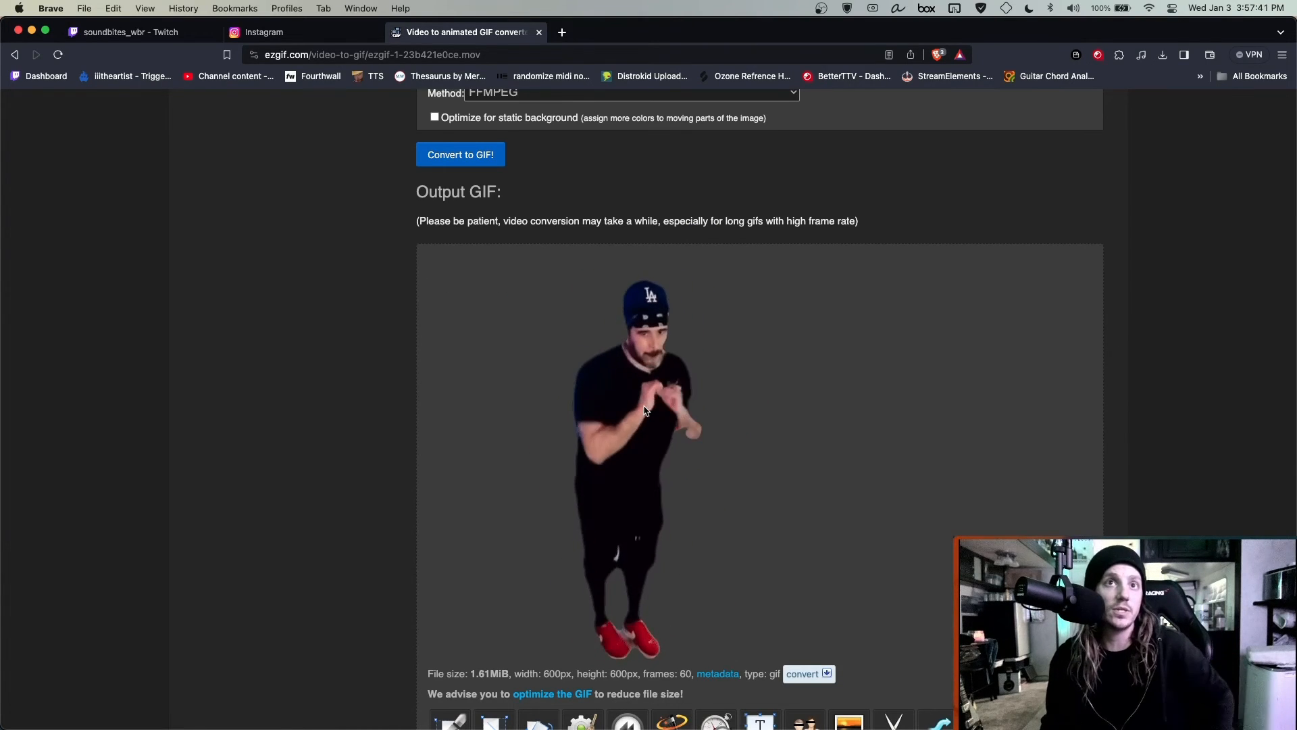
# Send the 60-frame GIF to the resize tool and shrink it to 112×112 pixels
pyautogui.scroll(-3)
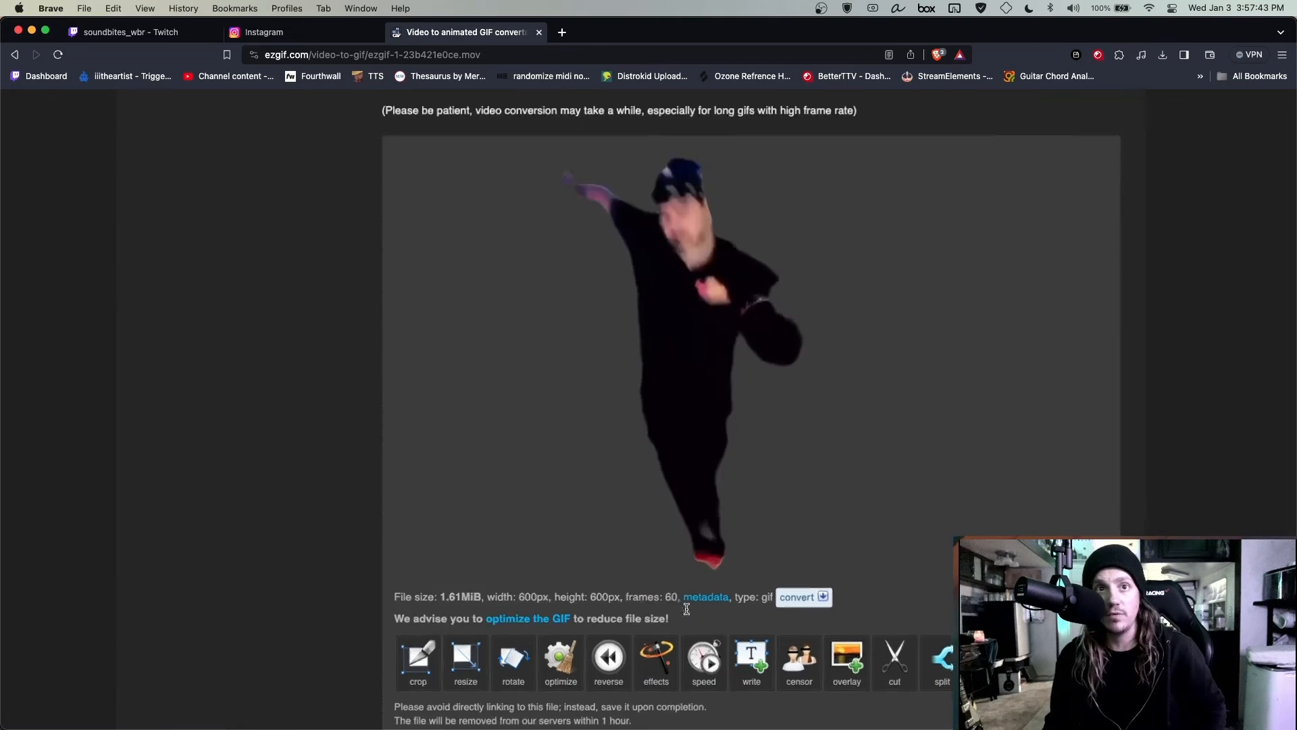
pyautogui.scroll(-3)
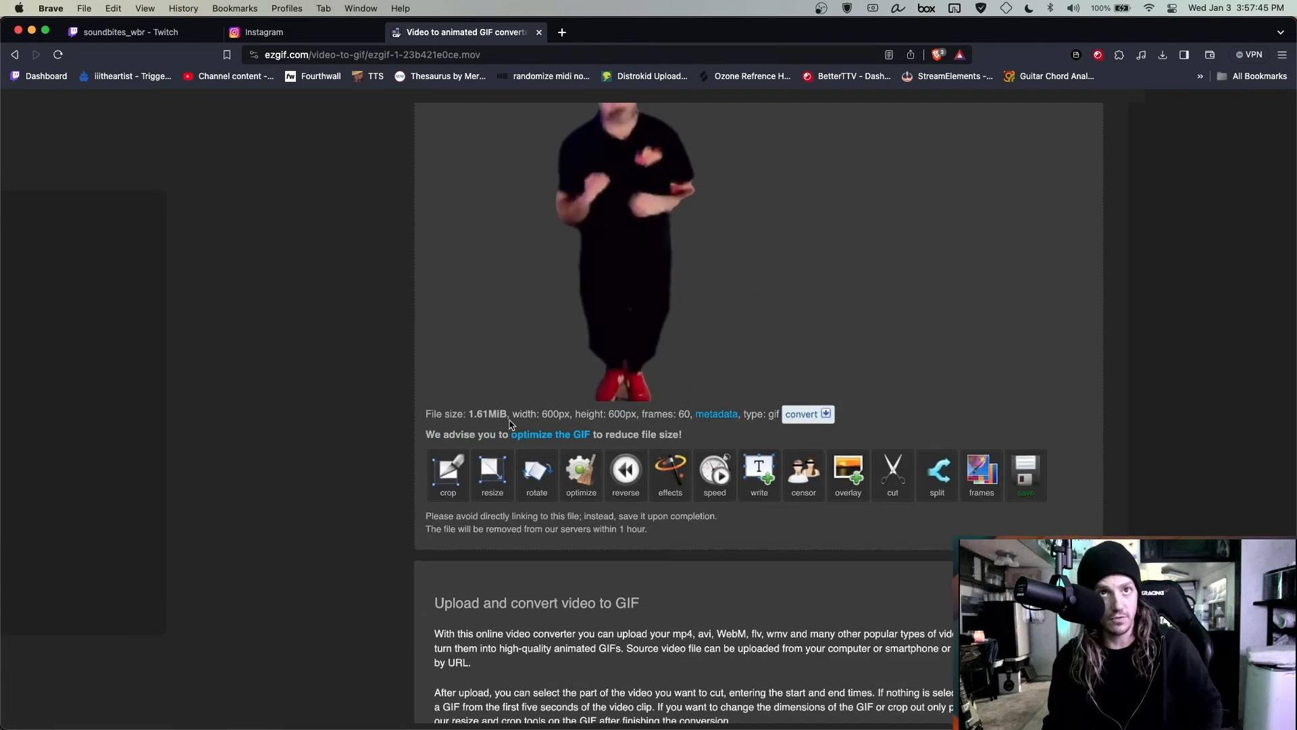
pyautogui.moveTo(491, 573)
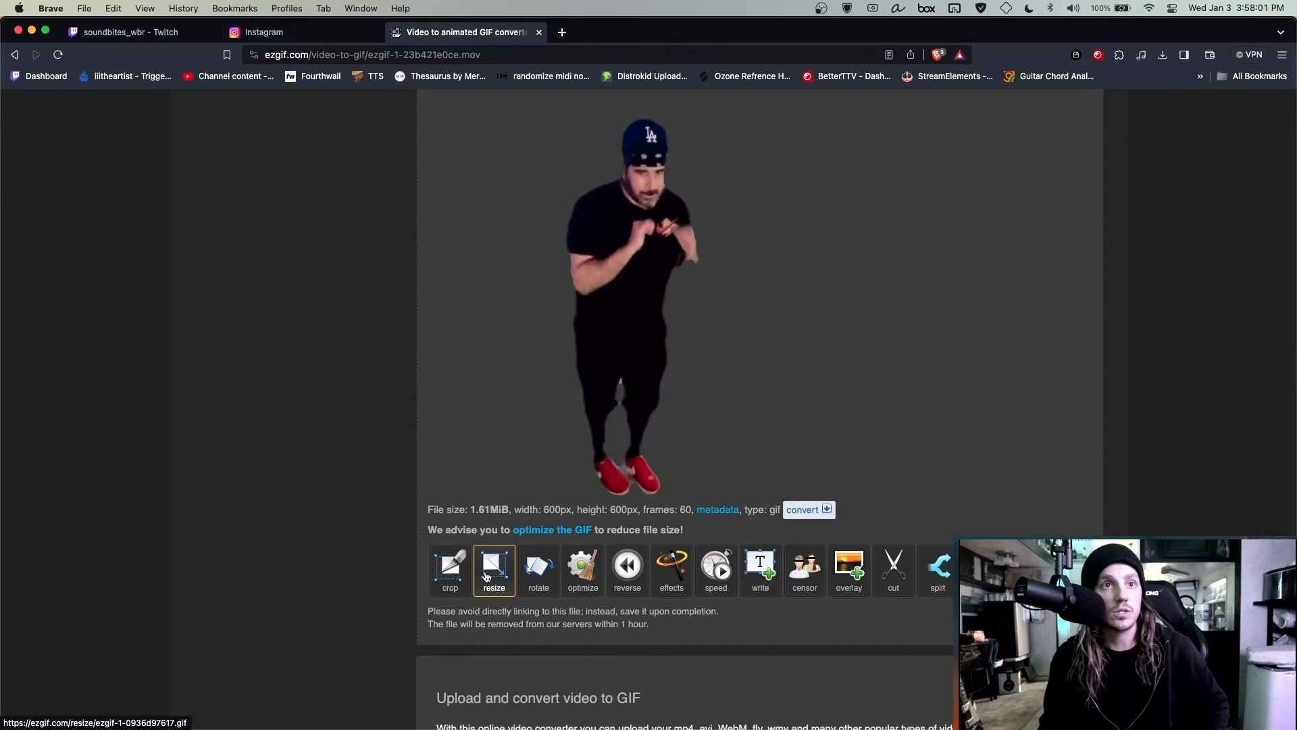
pyautogui.click(494, 567)
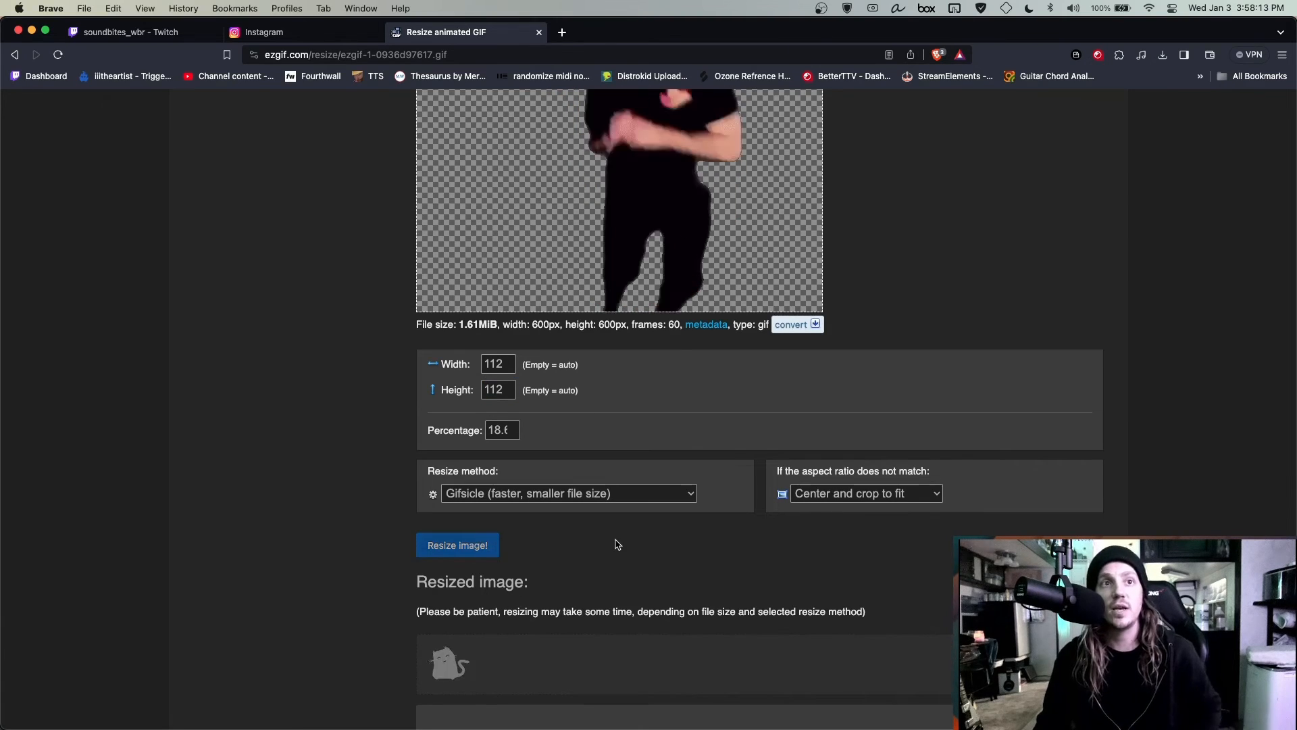
pyautogui.click(457, 545)
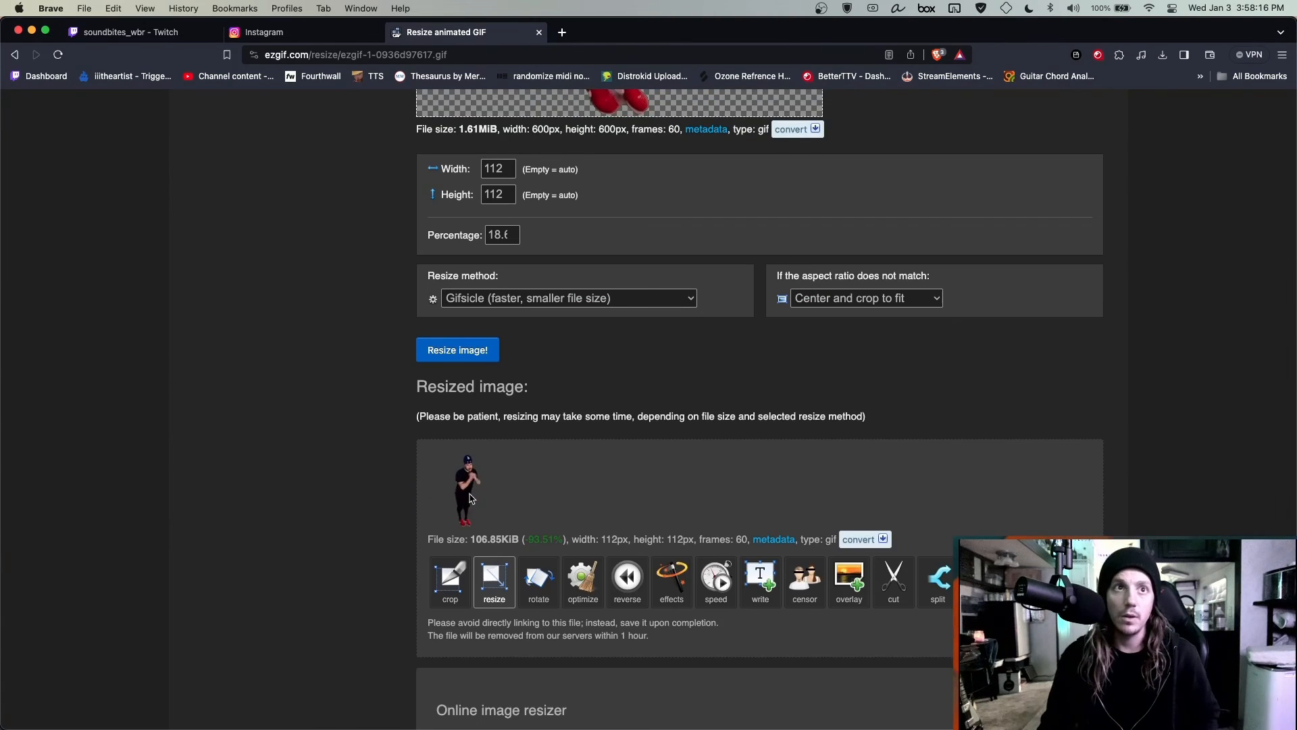